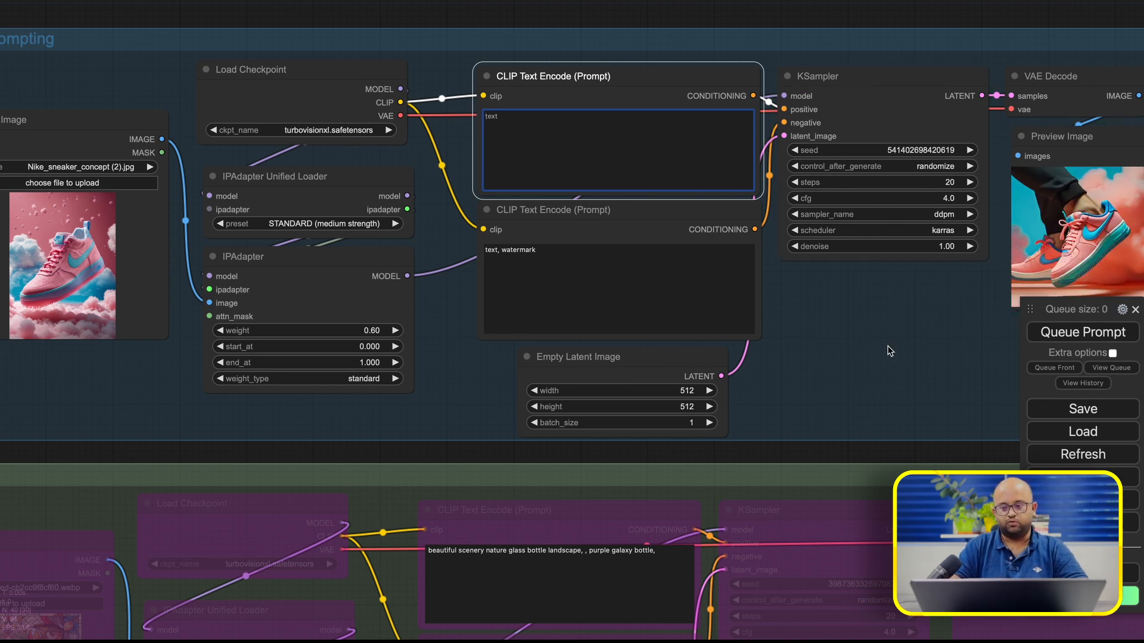
- Set the IPAdapter weight to 1.00 and queue a new sneaker generation
{"action": "double_click", "coordinate": [371, 329]}
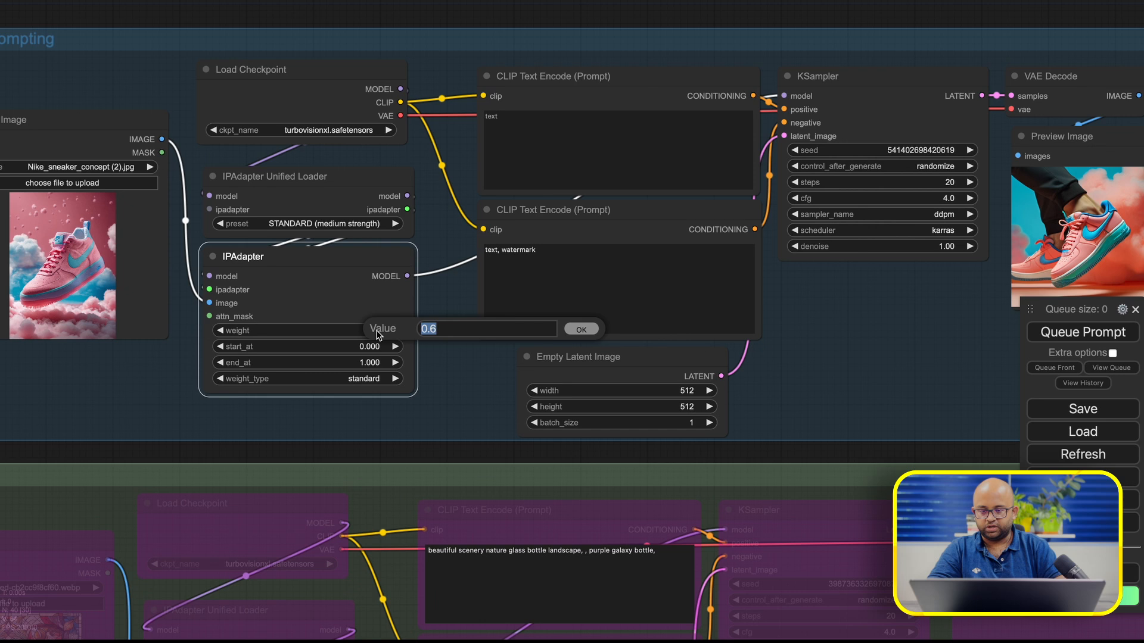
{"action": "left_click", "coordinate": [580, 328]}
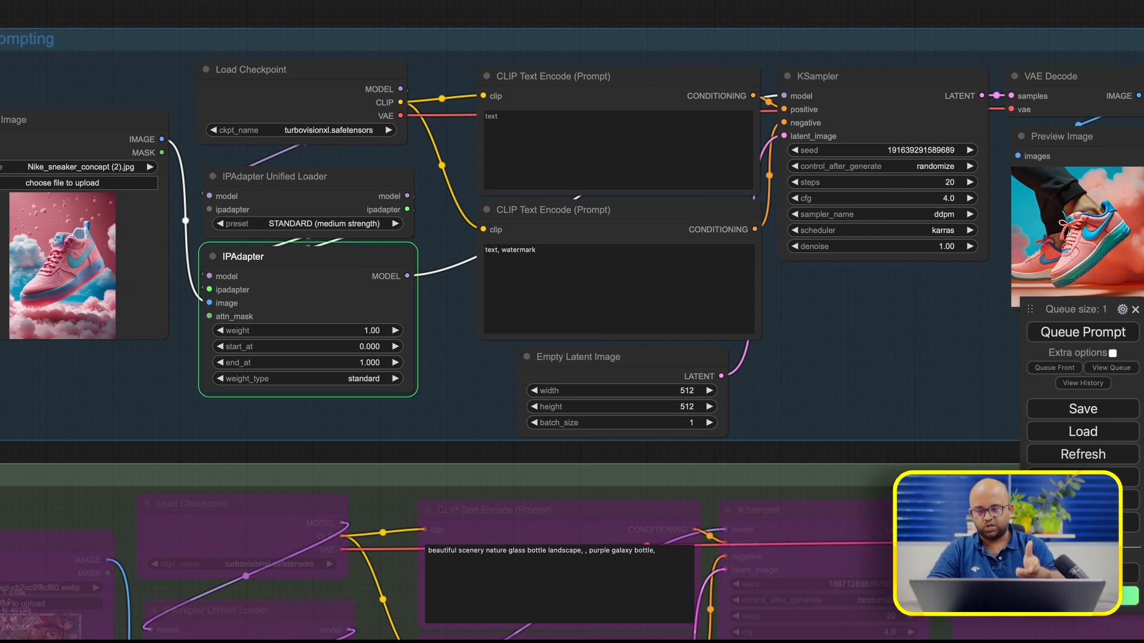
{"action": "left_click", "coordinate": [817, 77]}
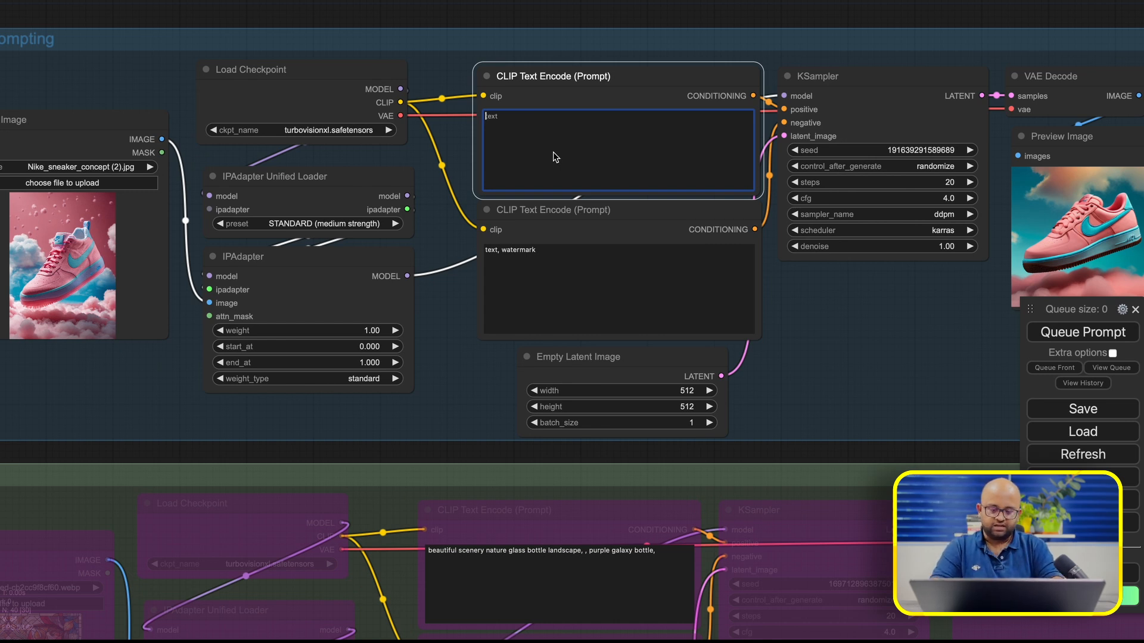
- Enter 'yellow shoe' as the positive prompt and queue a yellow sneaker generation
{"action": "type", "text": "yellow"}
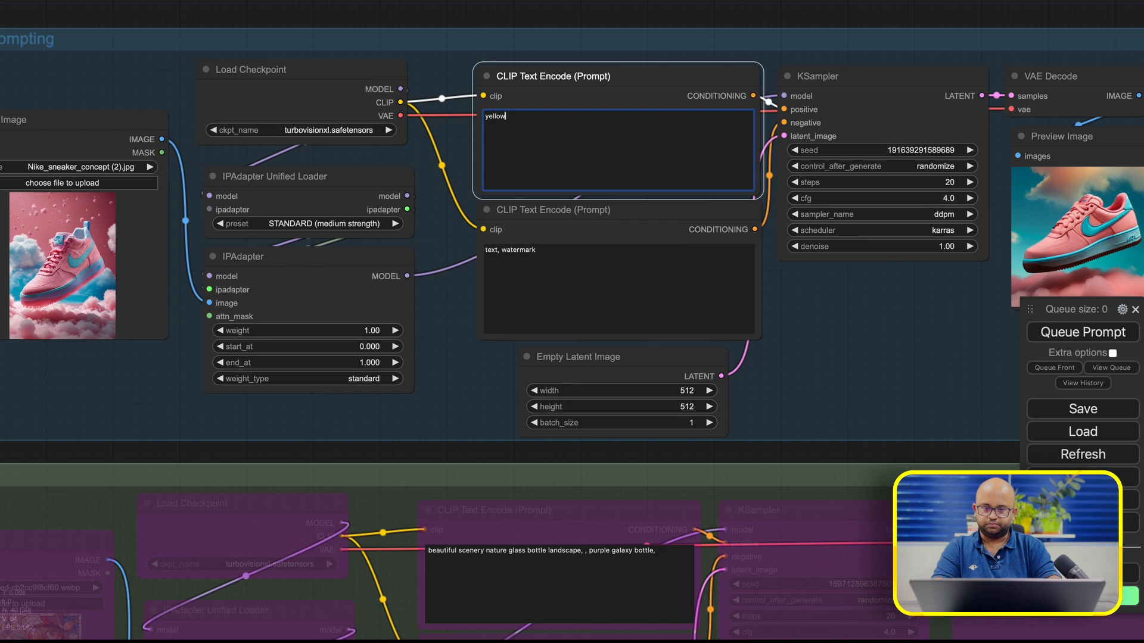
{"action": "type", "text": "shoe"}
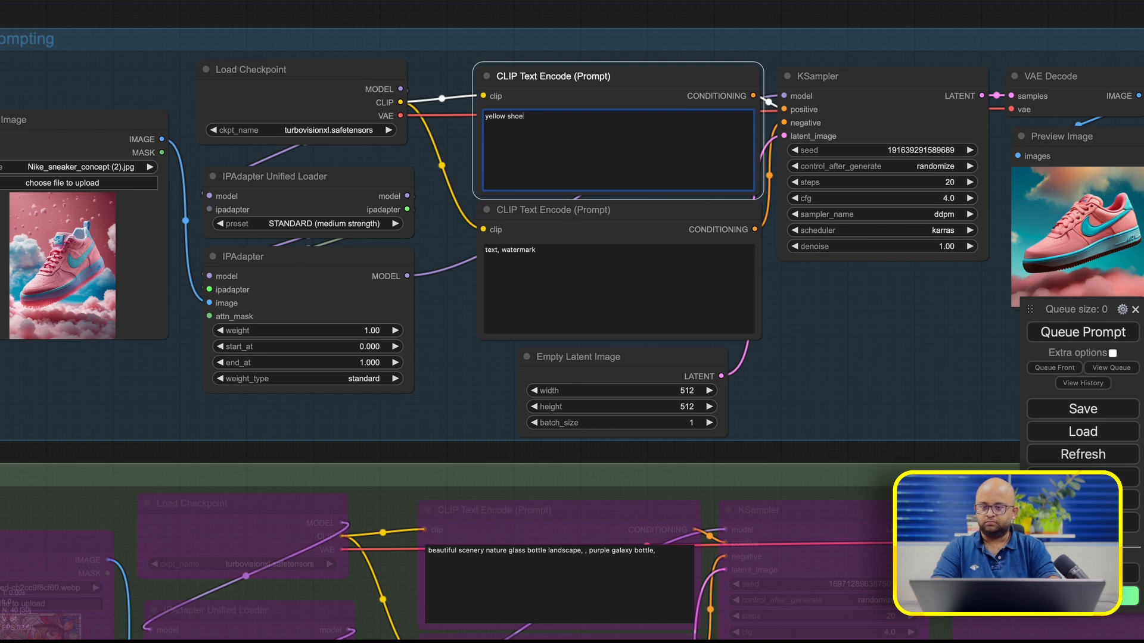
{"action": "left_click", "coordinate": [1082, 333]}
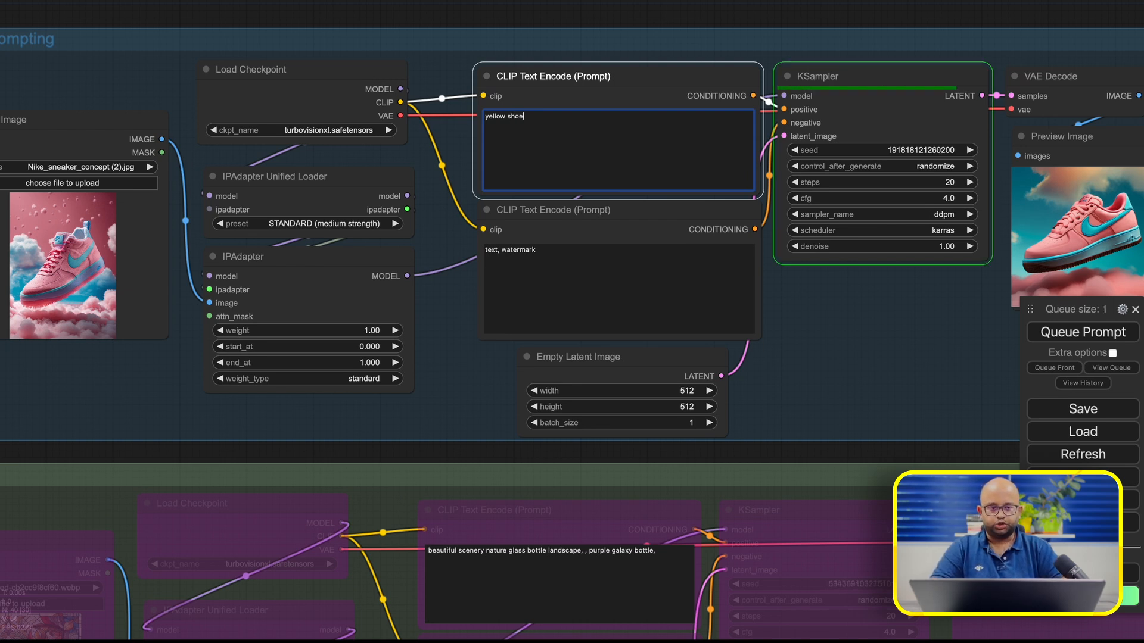
{"action": "left_click", "coordinate": [1082, 333]}
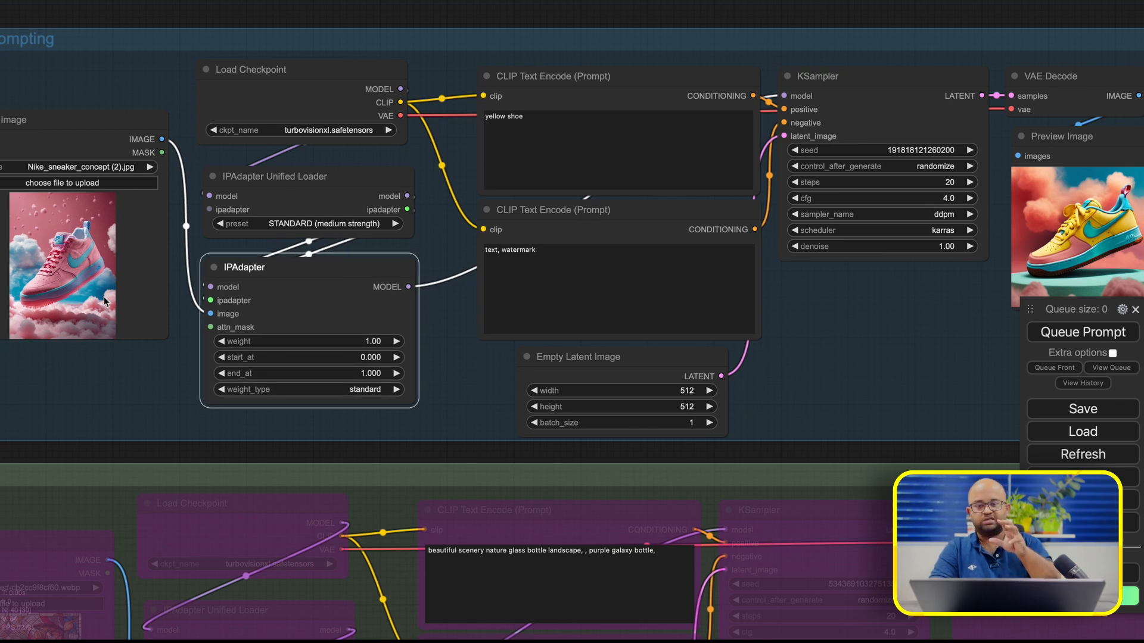
{"action": "mouse_move", "coordinate": [356, 306]}
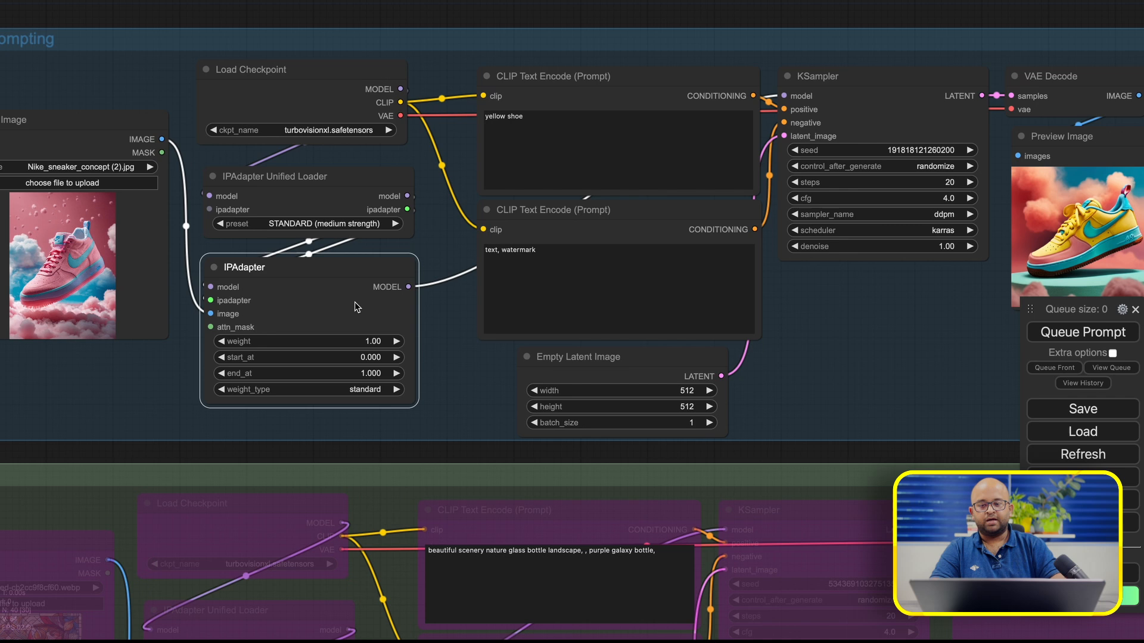
{"action": "mouse_move", "coordinate": [304, 345]}
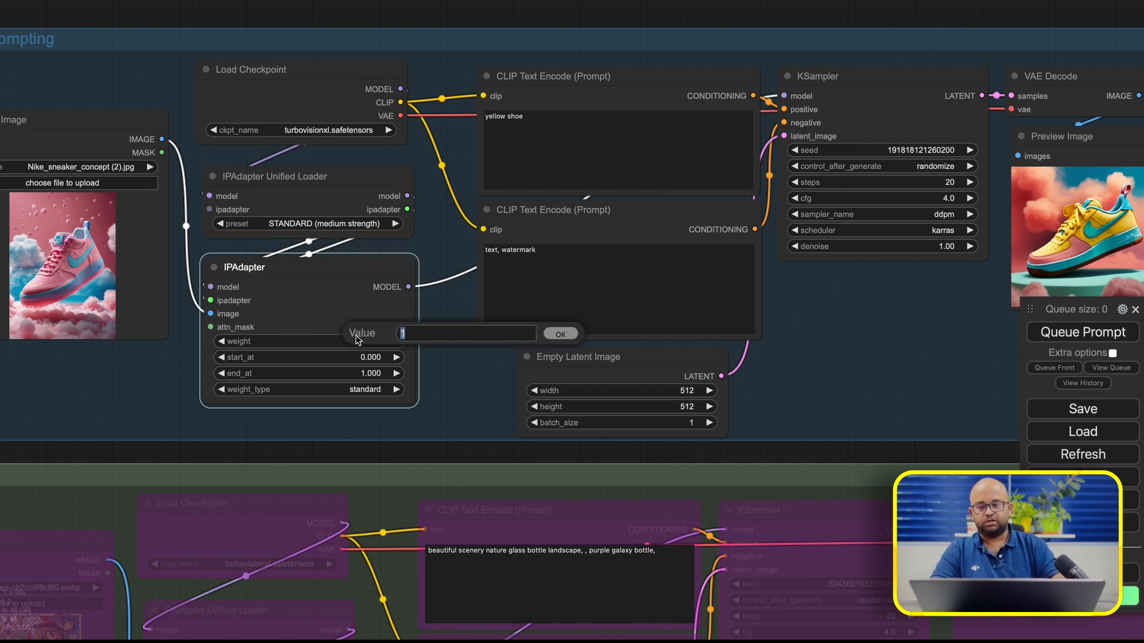
- Set the IPAdapter weight to 0.50 and queue a prompt-driven yellow shoe generation
{"action": "type", "text": "0."}
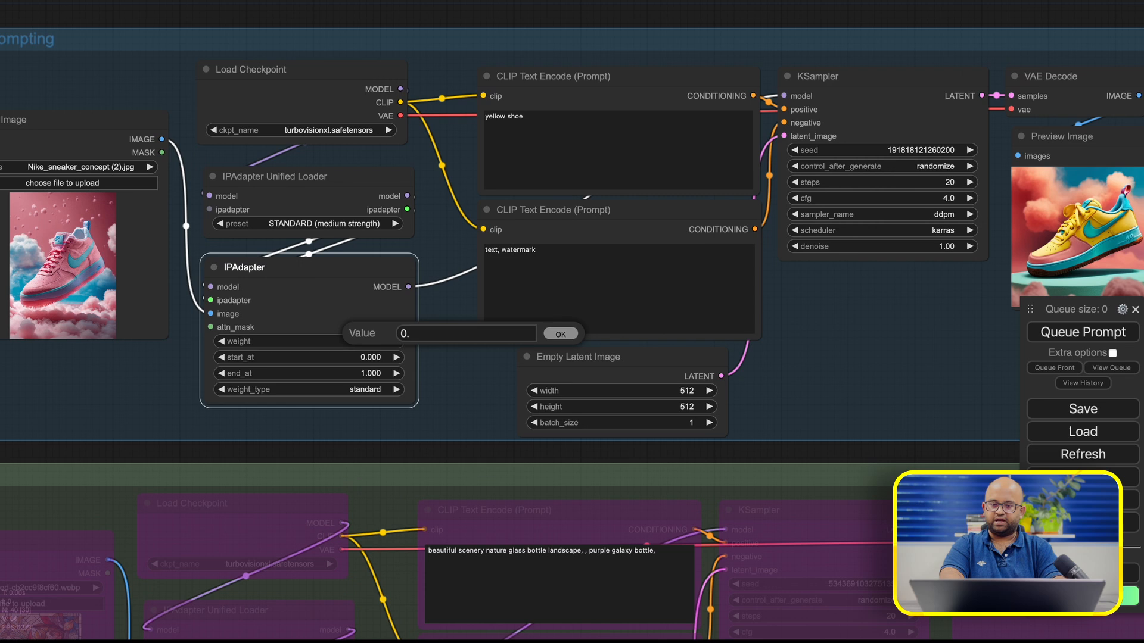
{"action": "left_click", "coordinate": [560, 334]}
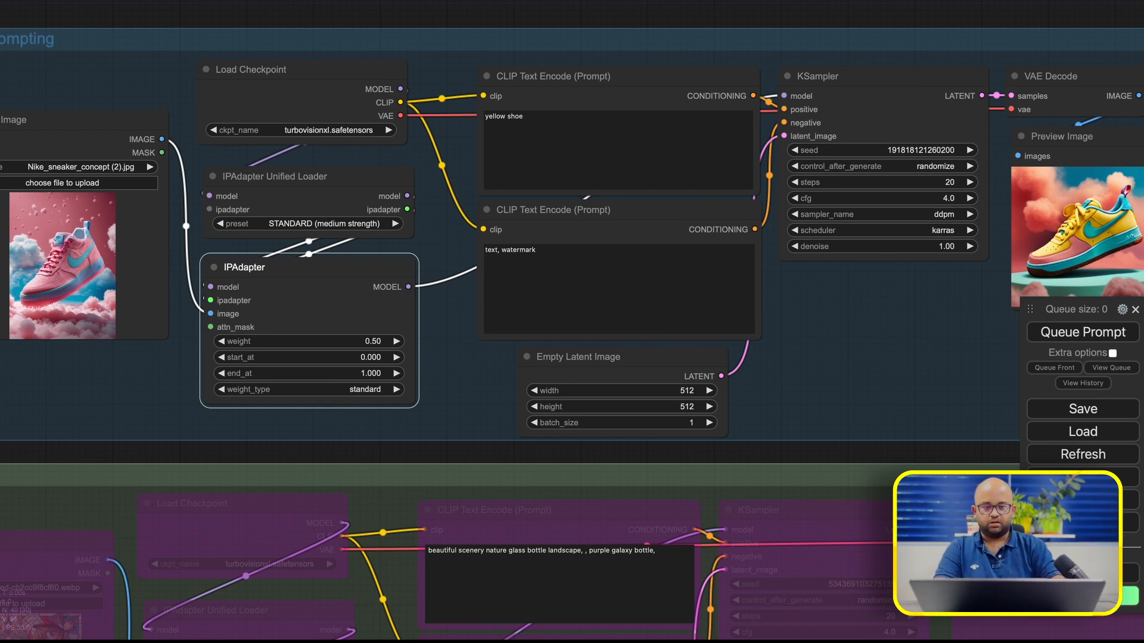
{"action": "left_click", "coordinate": [1083, 332]}
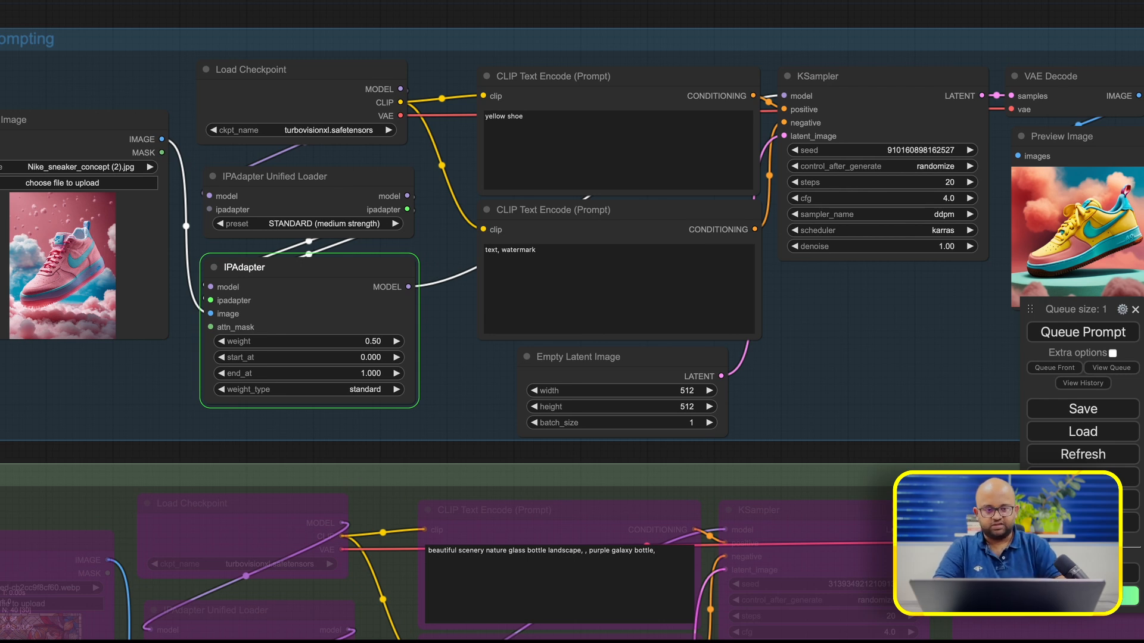
{"action": "left_click", "coordinate": [817, 77]}
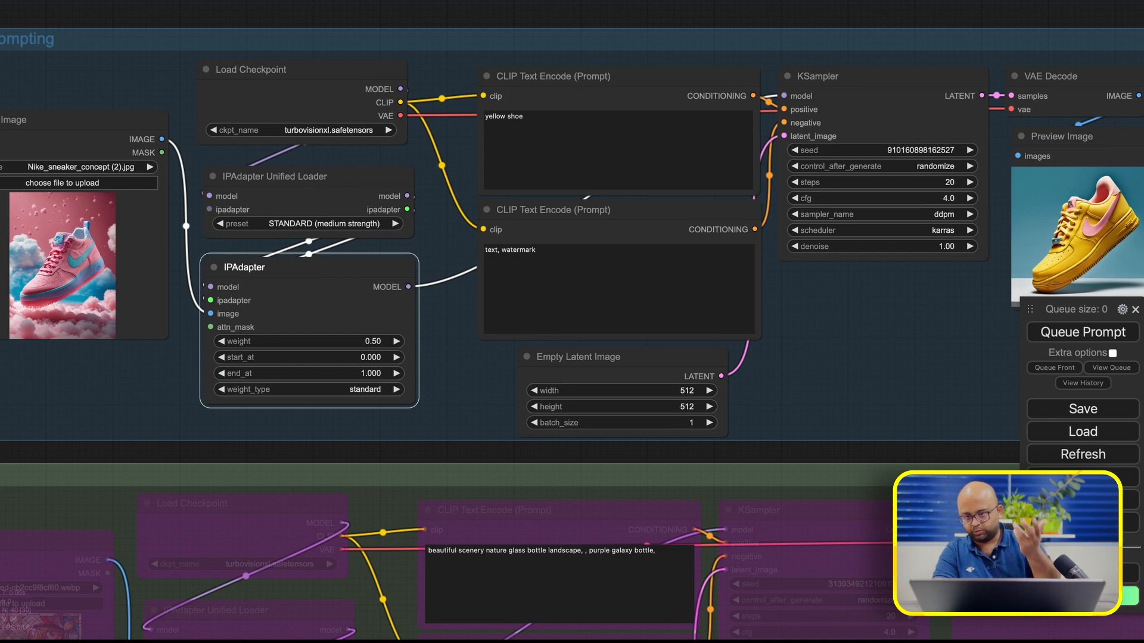
{"action": "mouse_move", "coordinate": [297, 46]}
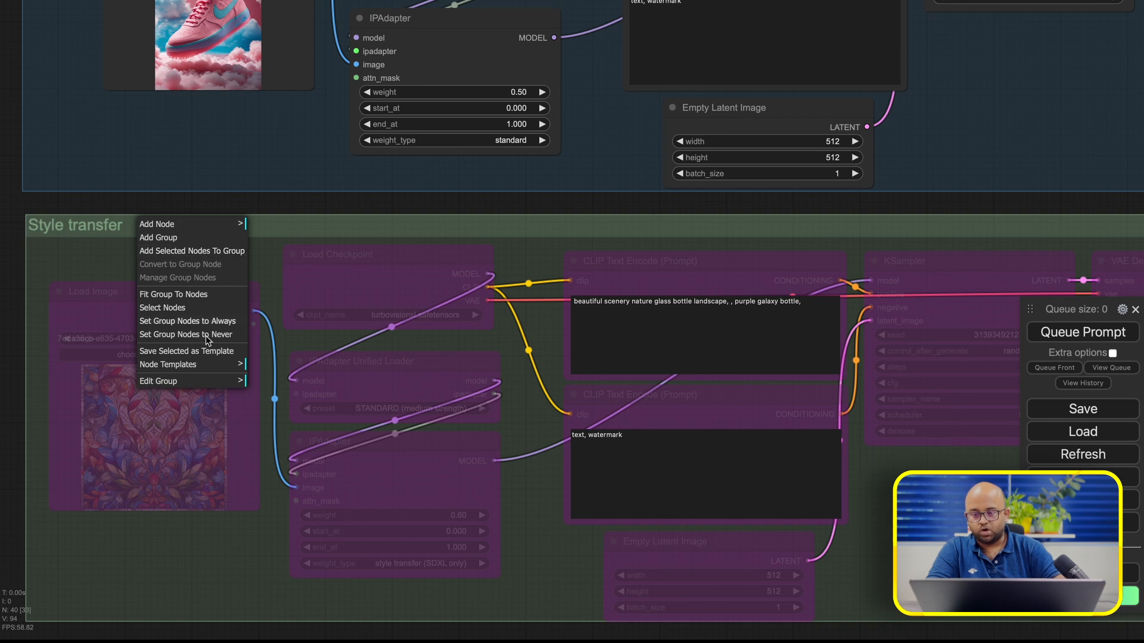
{"action": "mouse_move", "coordinate": [206, 350]}
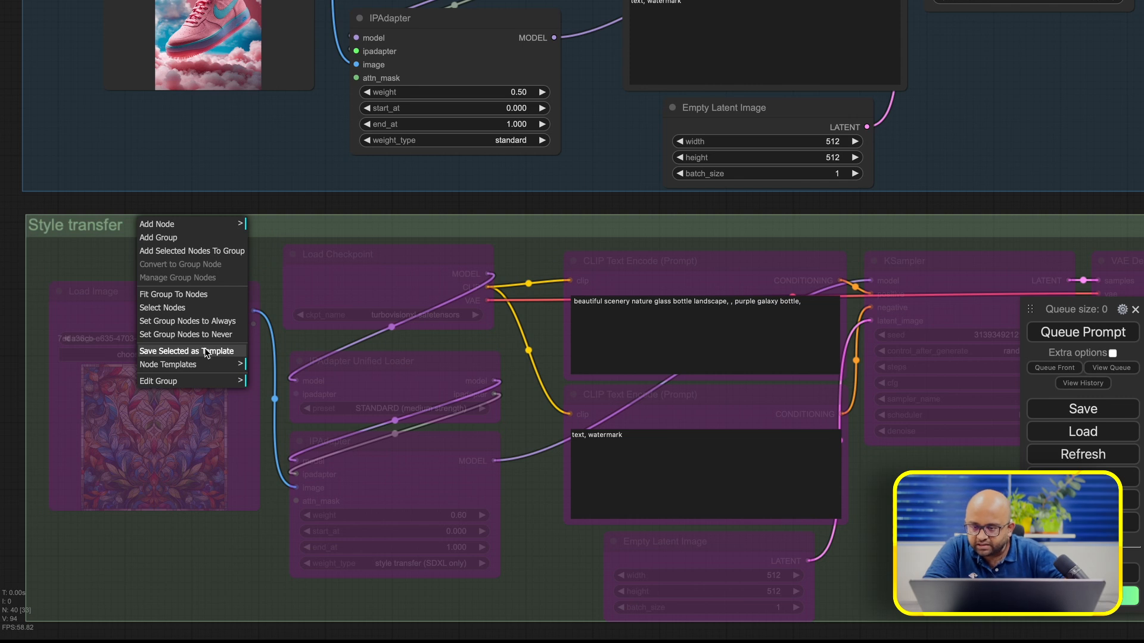
{"action": "mouse_move", "coordinate": [203, 307]}
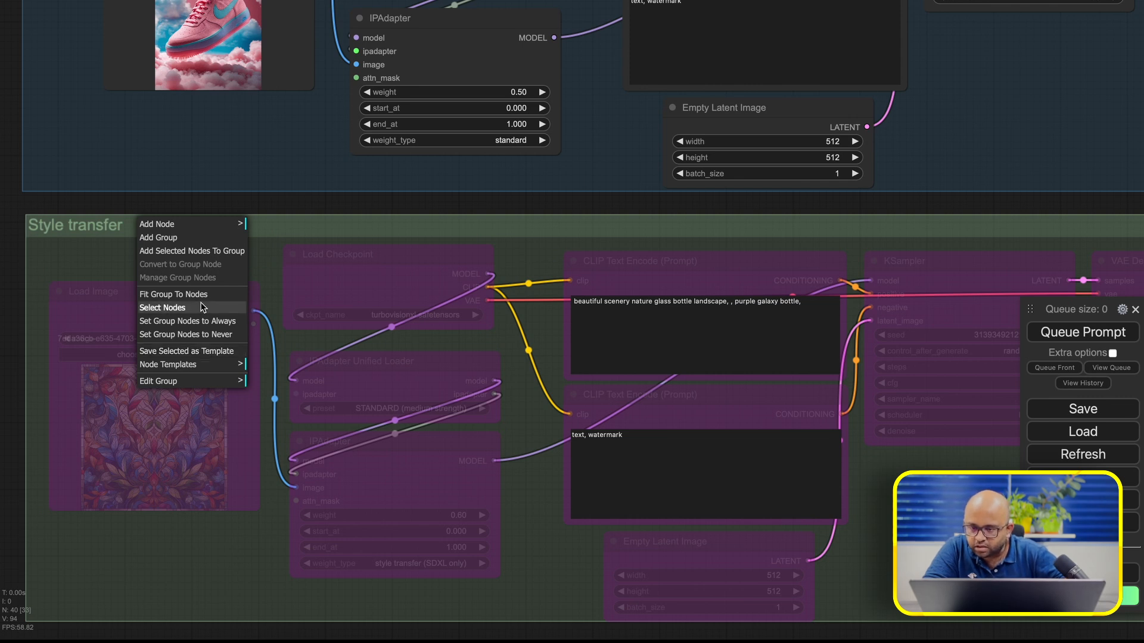
{"action": "mouse_move", "coordinate": [202, 333]}
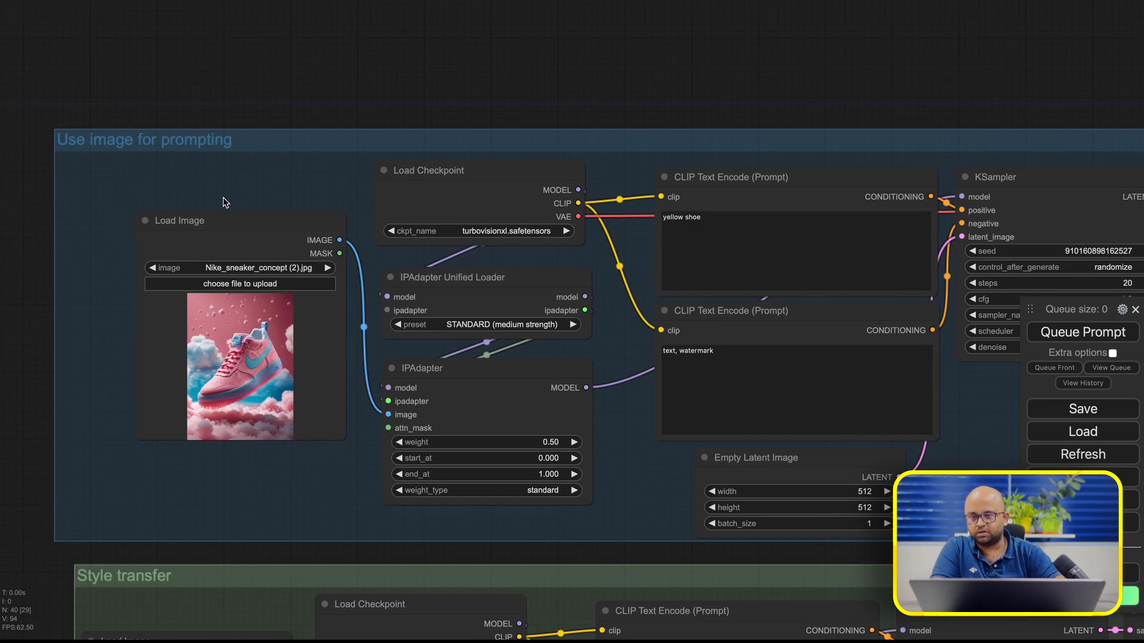
- Set the image-prompting group to Never, keep weight_type style transfer, and queue the galaxy bottle render
{"action": "right_click", "coordinate": [225, 203]}
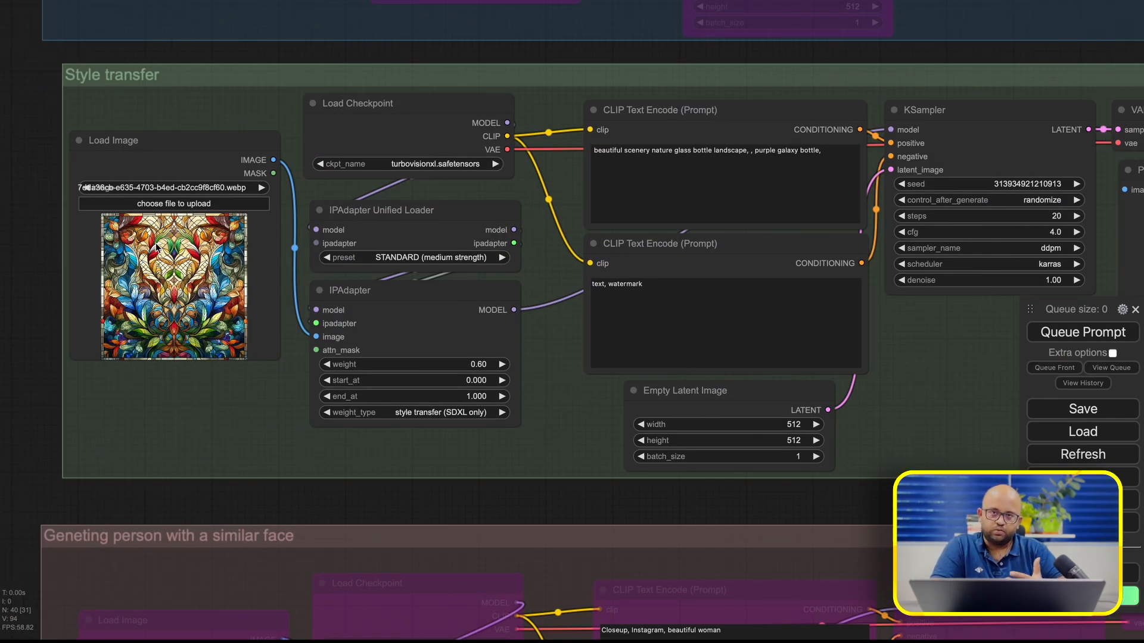
{"action": "mouse_move", "coordinate": [175, 311]}
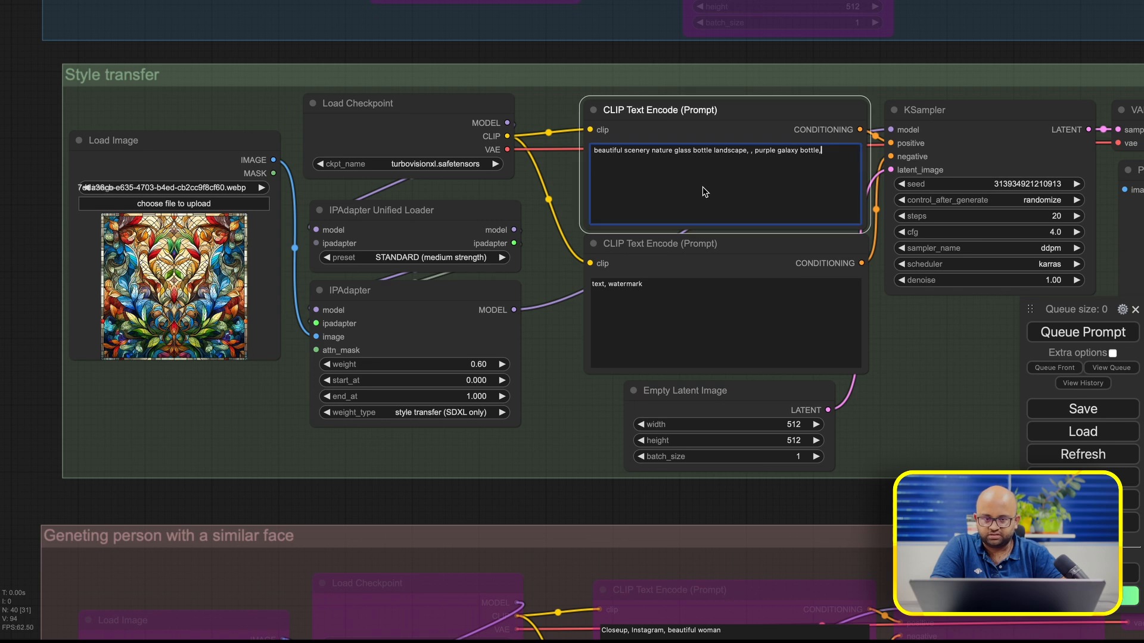
{"action": "left_click", "coordinate": [1083, 332]}
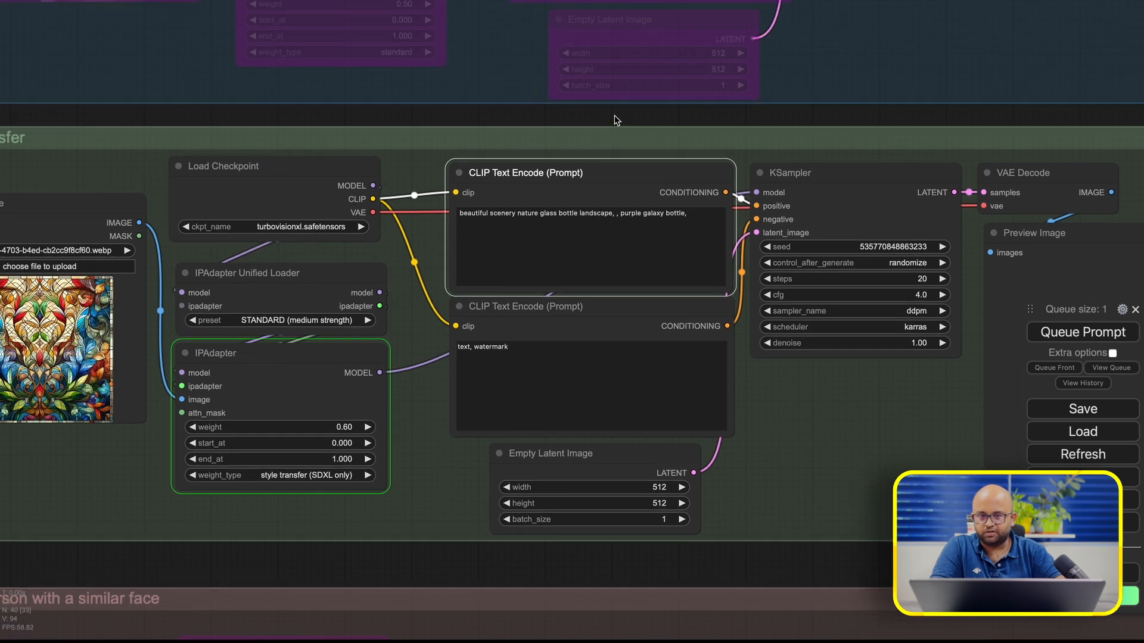
{"action": "mouse_move", "coordinate": [257, 610]}
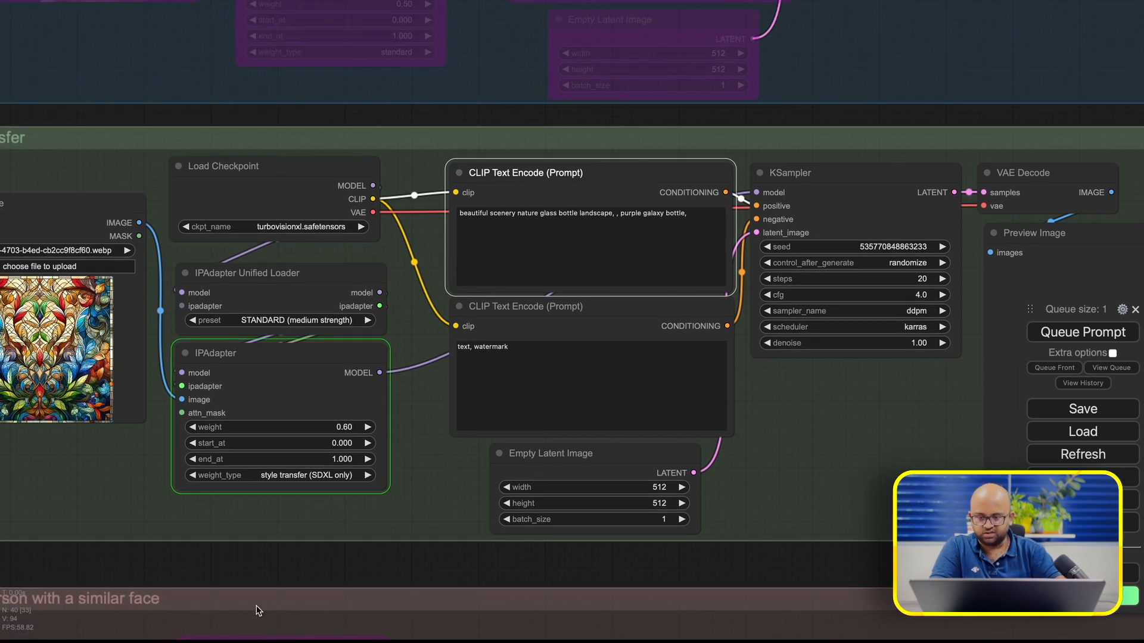
{"action": "left_click", "coordinate": [279, 476]}
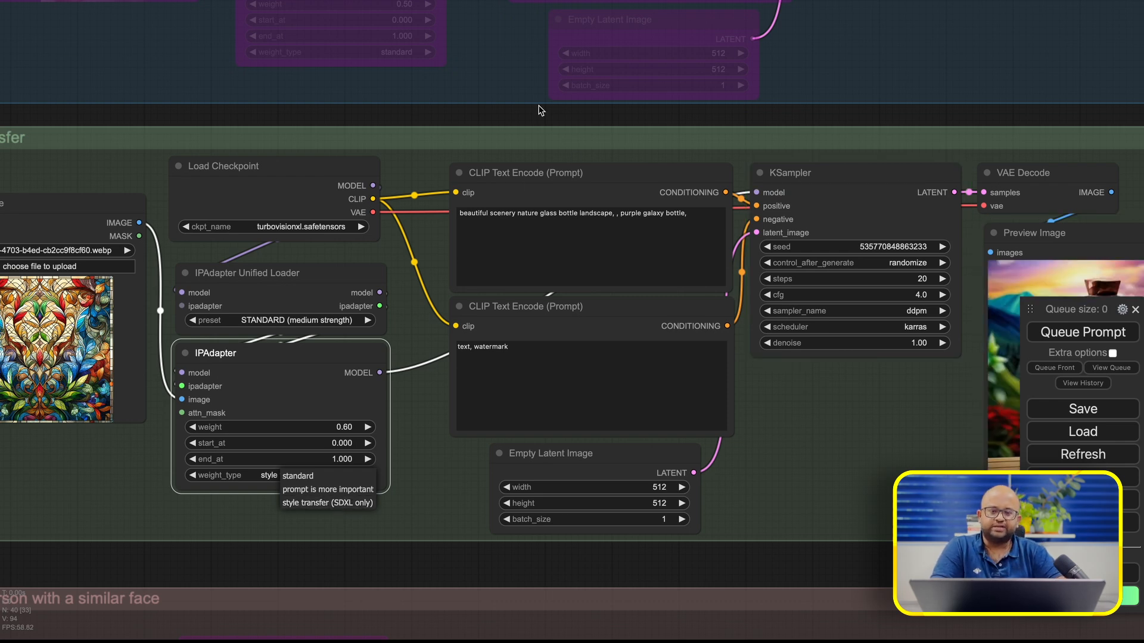
{"action": "left_click", "coordinate": [326, 503]}
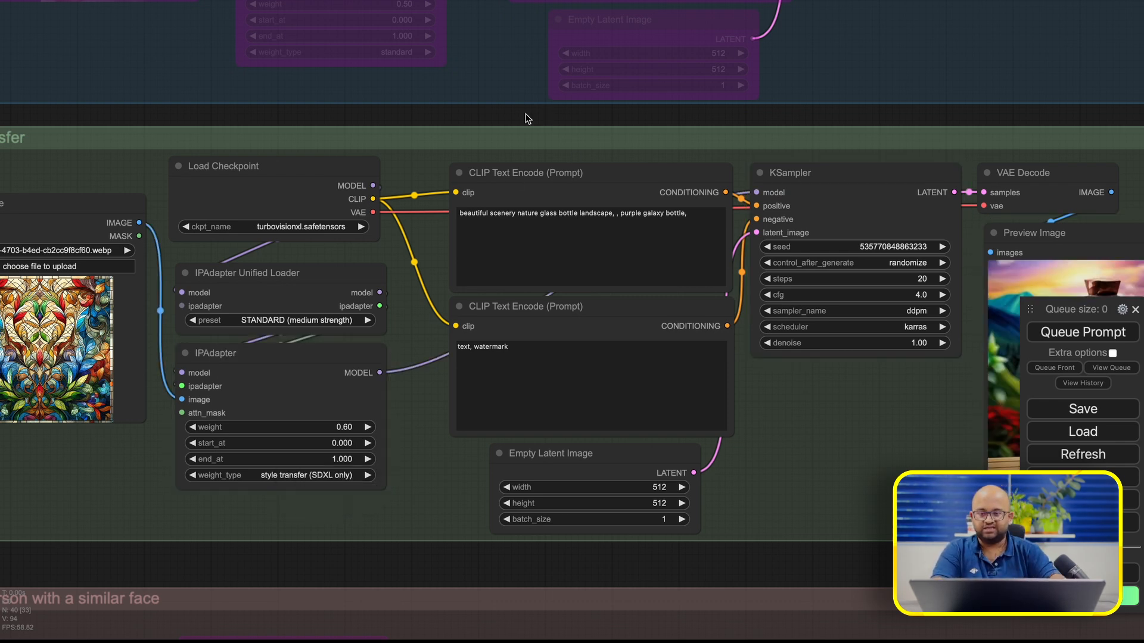
{"action": "mouse_move", "coordinate": [237, 268]}
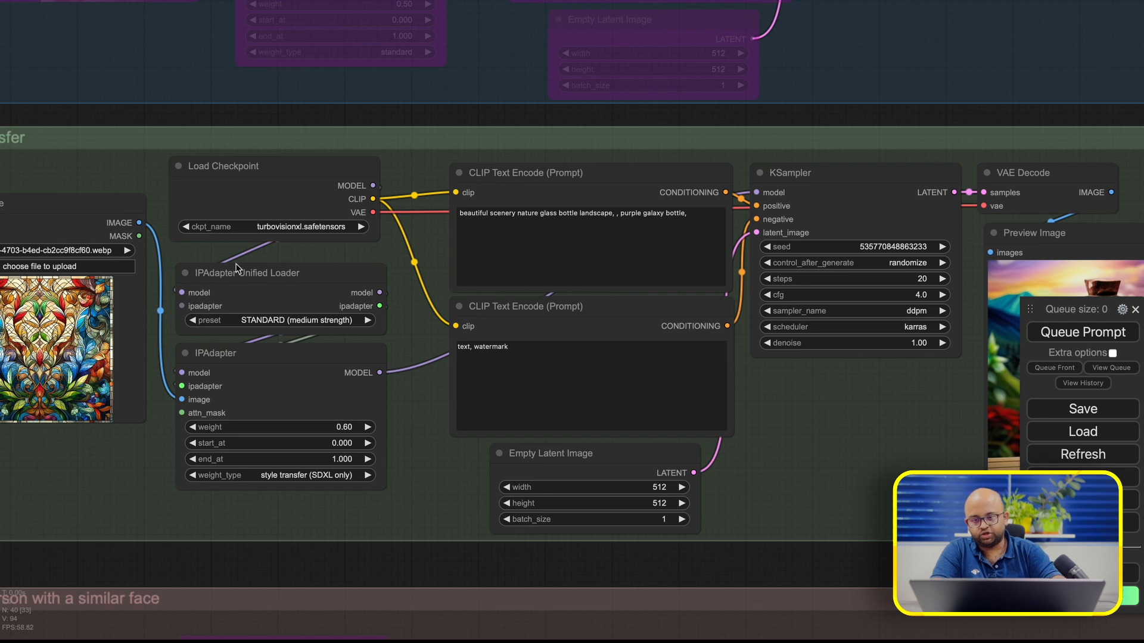
{"action": "mouse_move", "coordinate": [652, 122]}
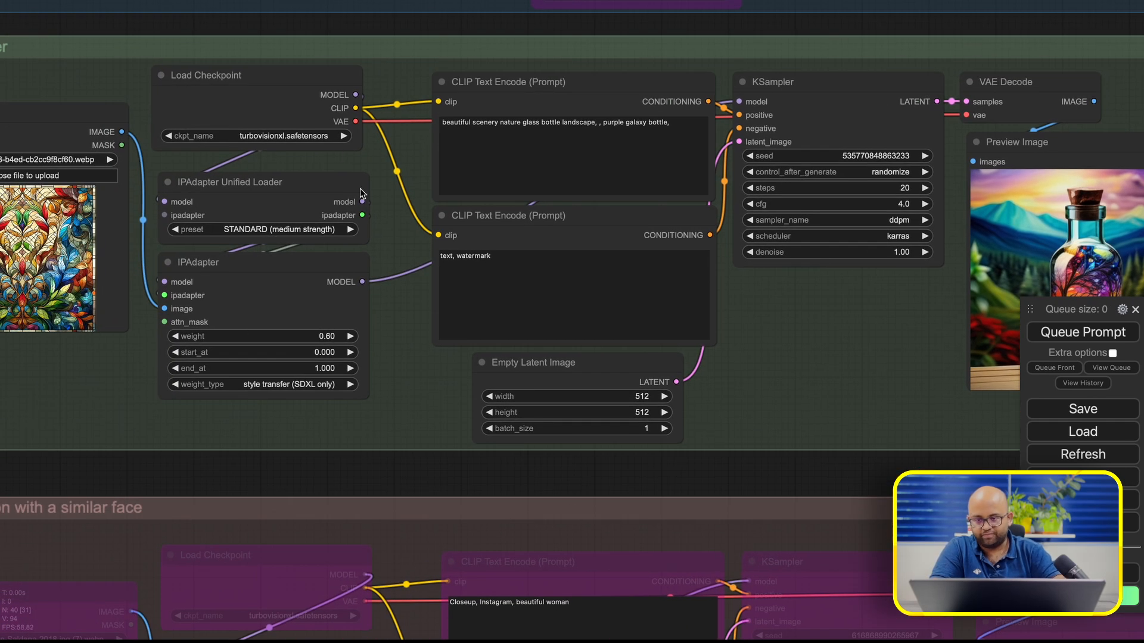
{"action": "mouse_move", "coordinate": [292, 79]}
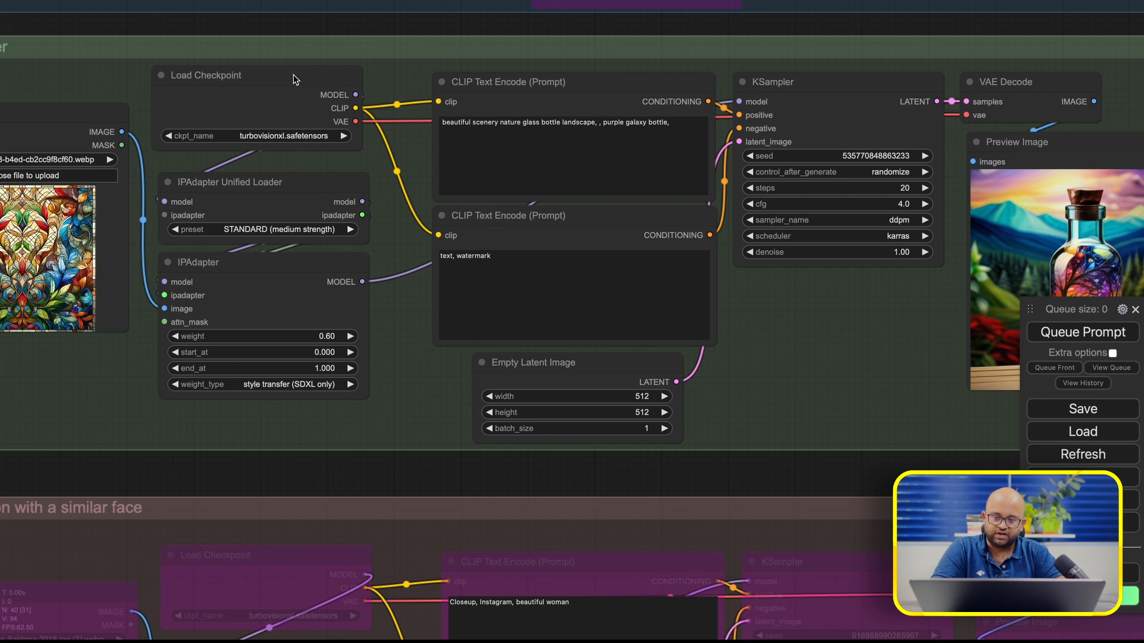
{"action": "left_click", "coordinate": [220, 74]}
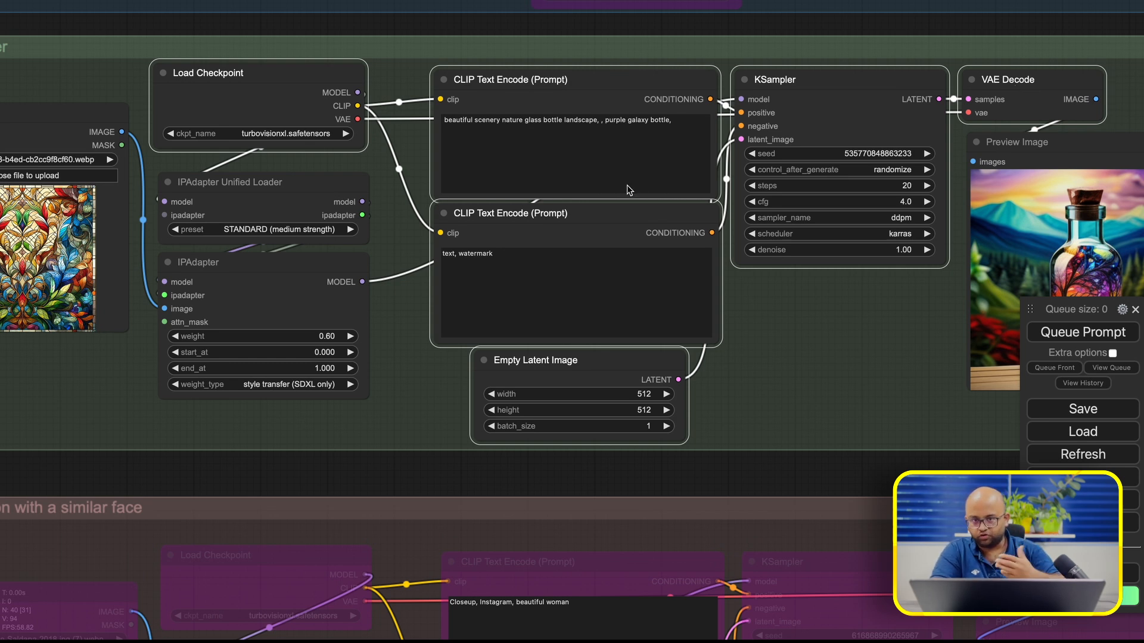
{"action": "mouse_move", "coordinate": [485, 212]}
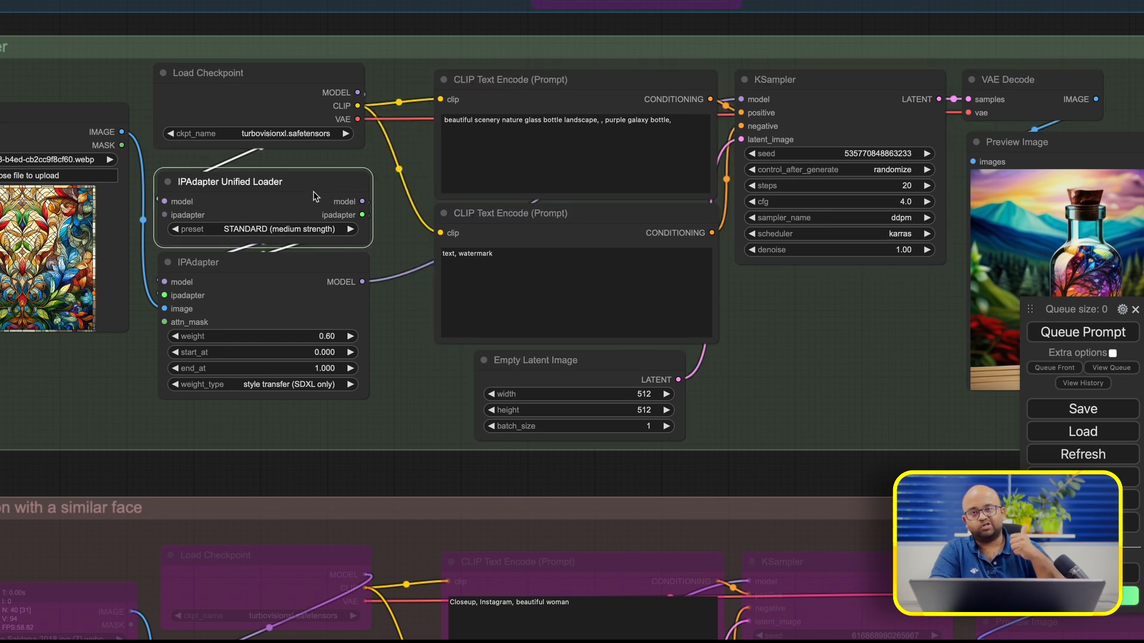
{"action": "mouse_move", "coordinate": [290, 259]}
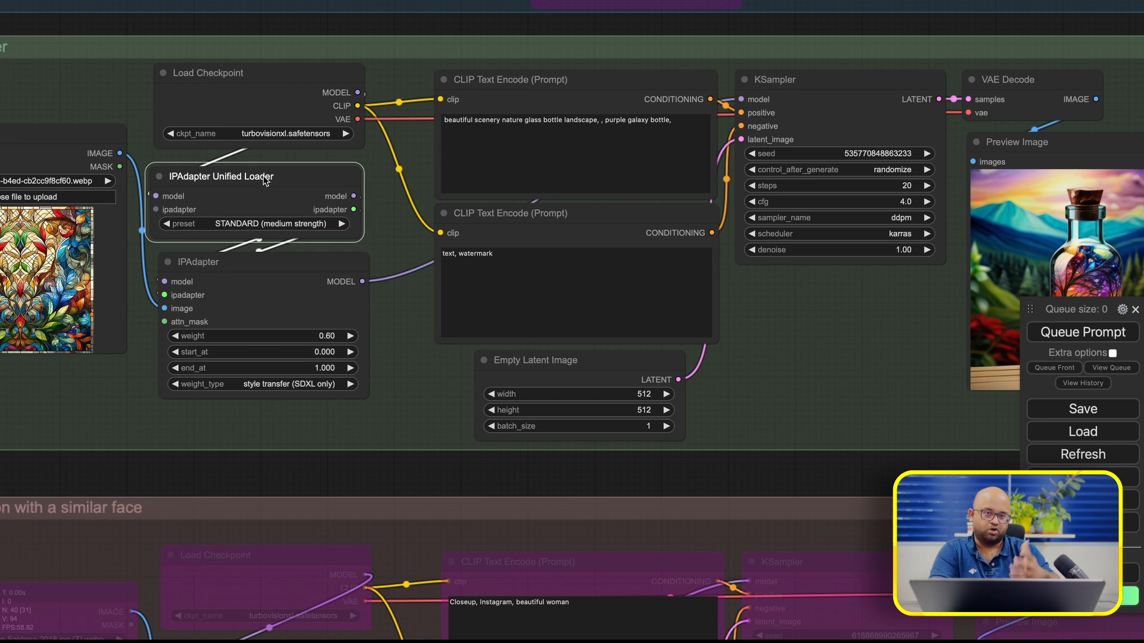
{"action": "mouse_move", "coordinate": [280, 209]}
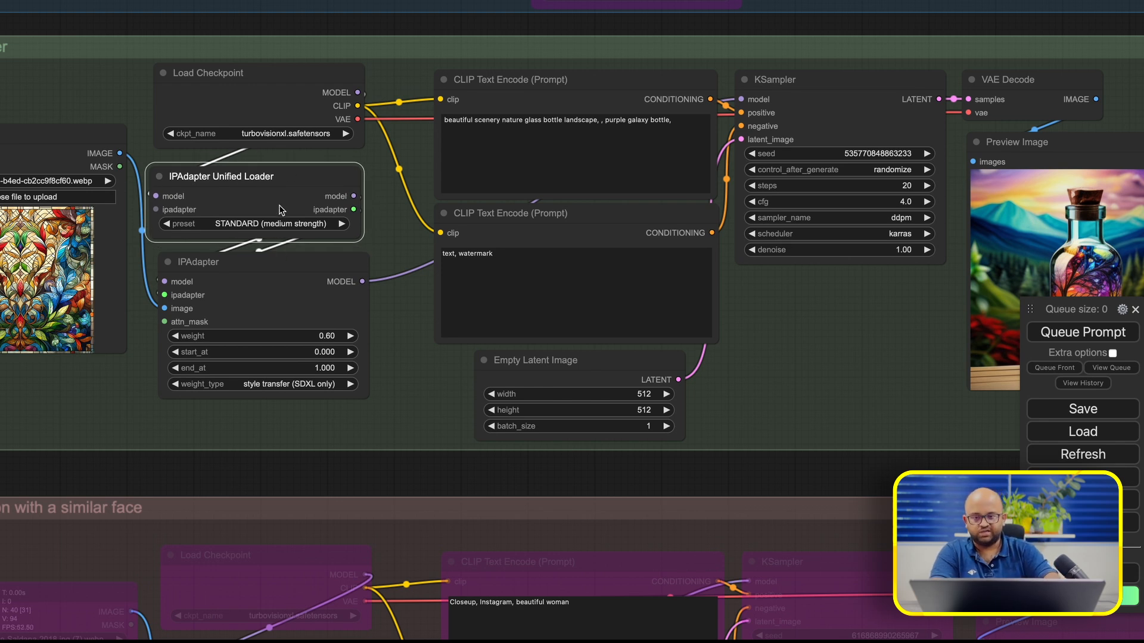
{"action": "mouse_move", "coordinate": [261, 118]}
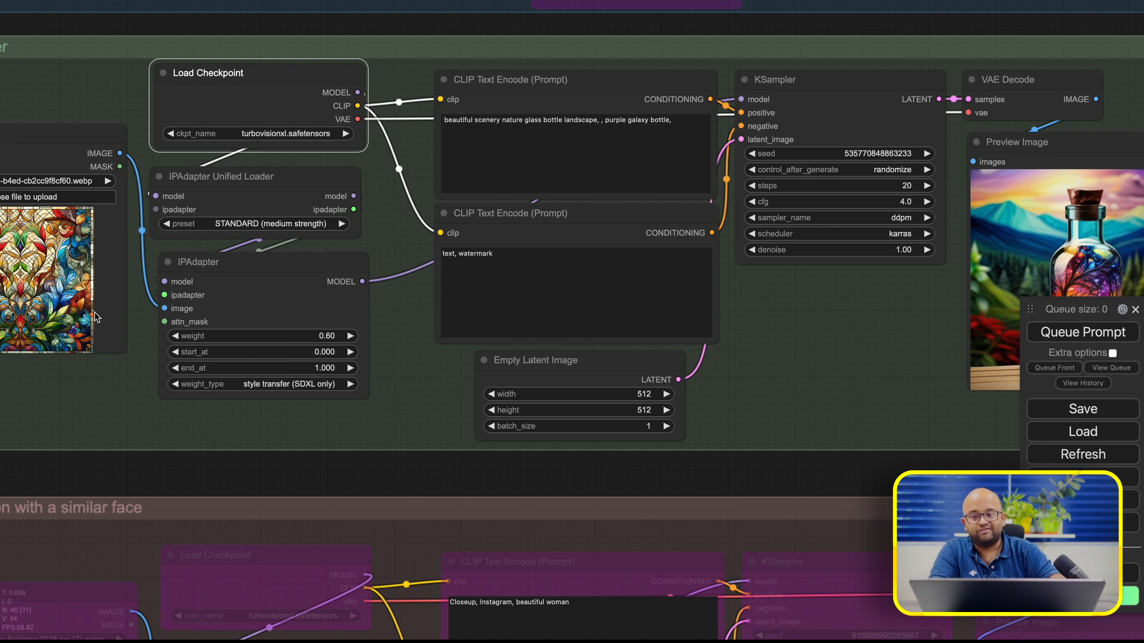
{"action": "mouse_move", "coordinate": [53, 323]}
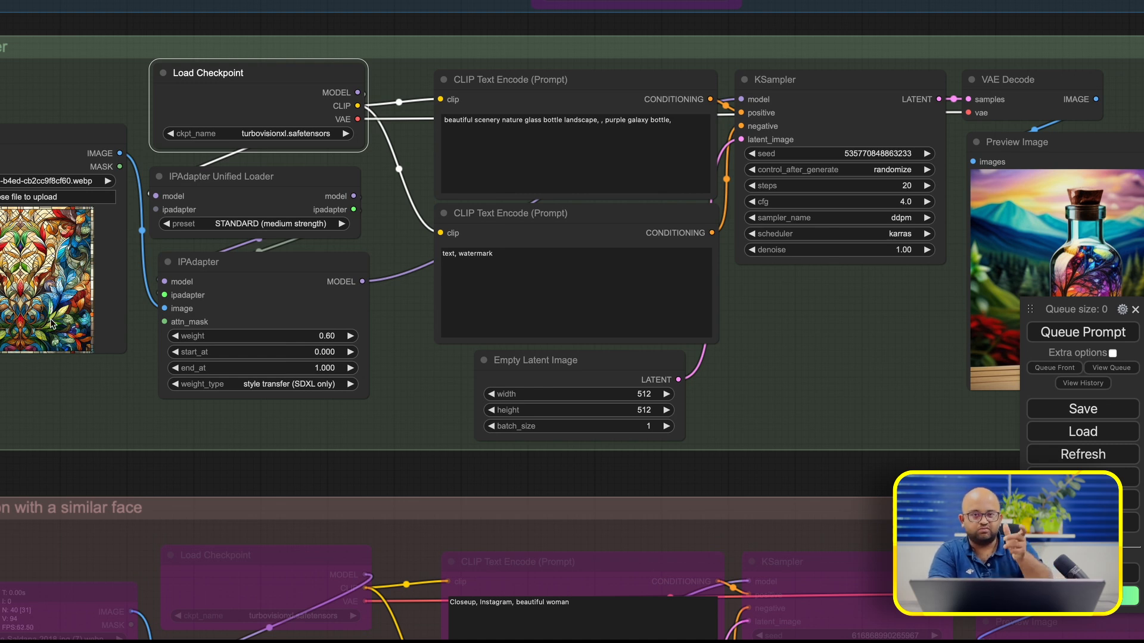
{"action": "mouse_move", "coordinate": [250, 127]}
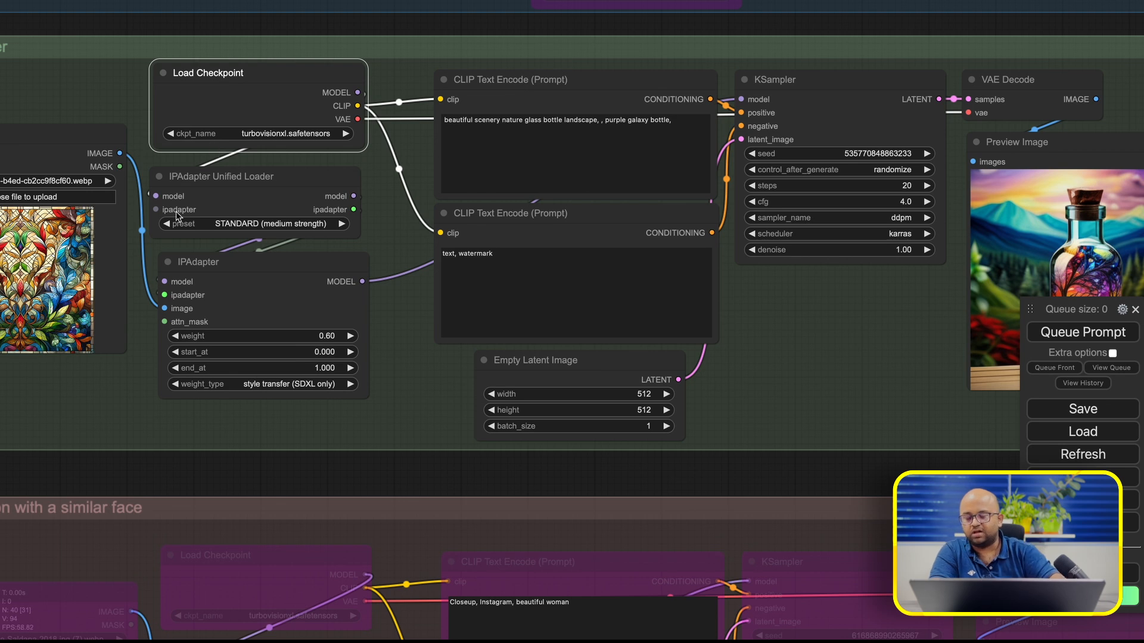
{"action": "mouse_move", "coordinate": [191, 250]}
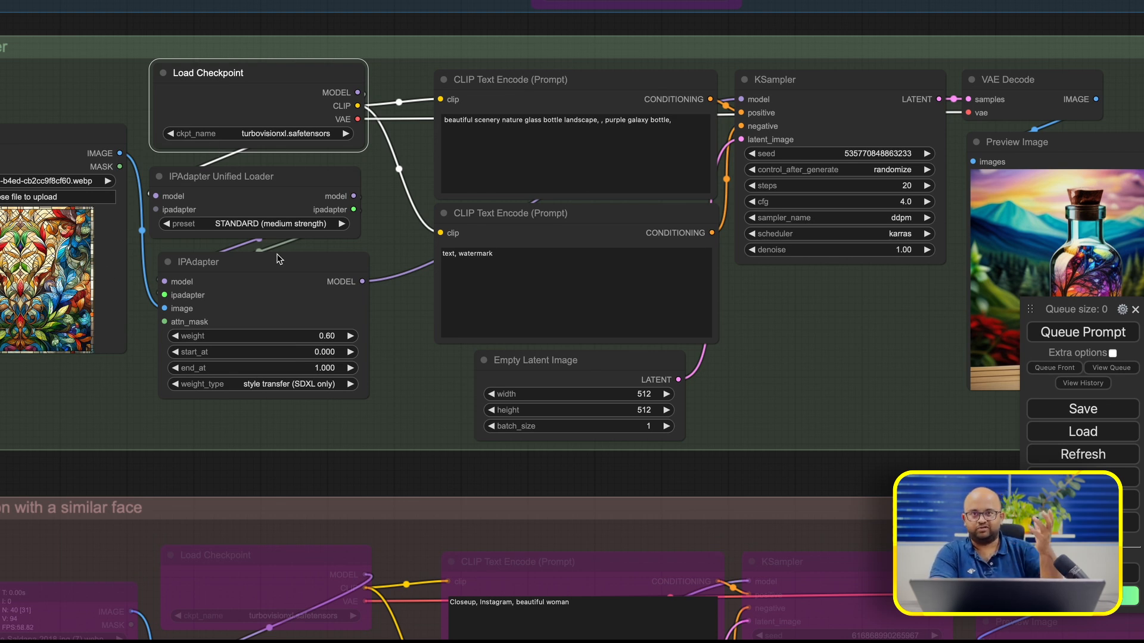
{"action": "mouse_move", "coordinate": [371, 527]}
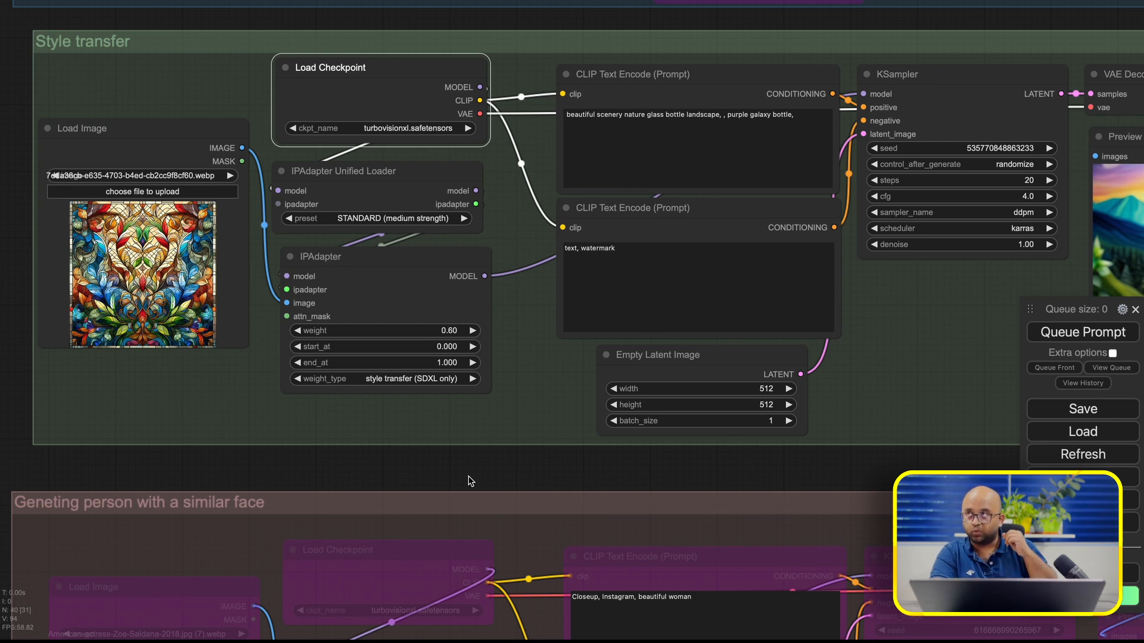
{"action": "mouse_move", "coordinate": [371, 348]}
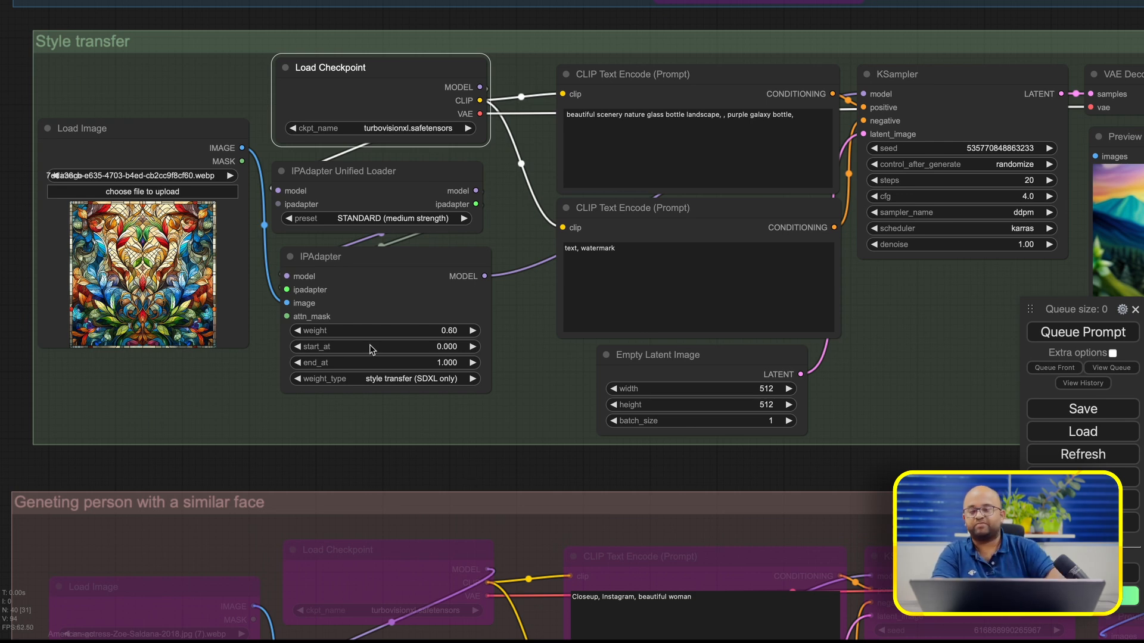
- Set the Style transfer group to Never and the similar-face group to Always
{"action": "right_click", "coordinate": [372, 349]}
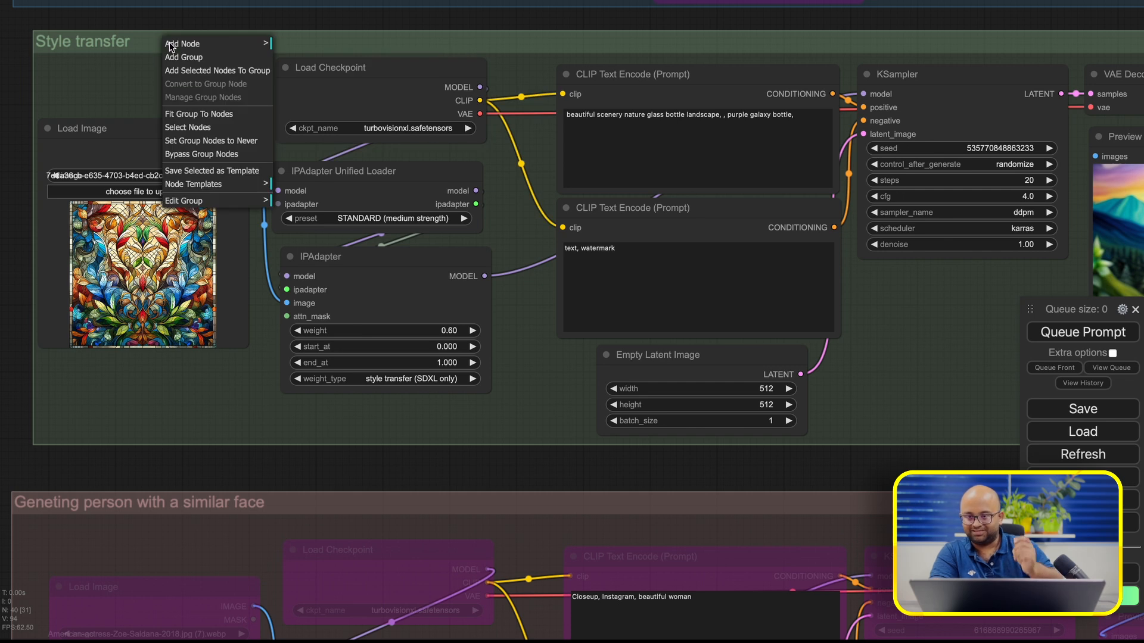
{"action": "mouse_move", "coordinate": [184, 211]}
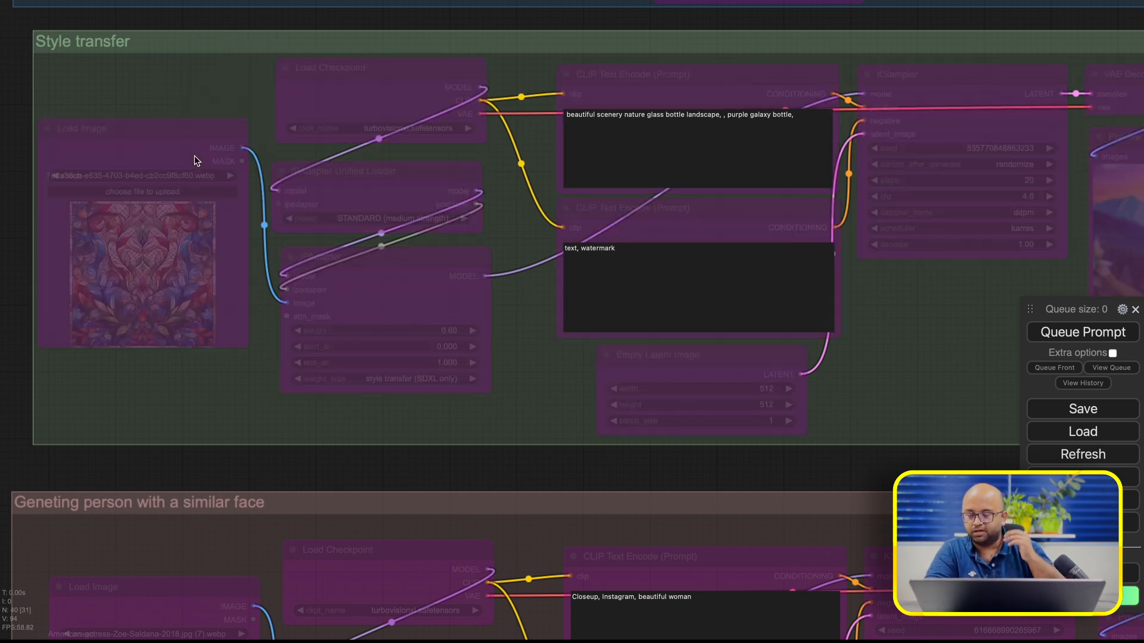
{"action": "scroll", "scroll_direction": "down", "scroll_amount": 3}
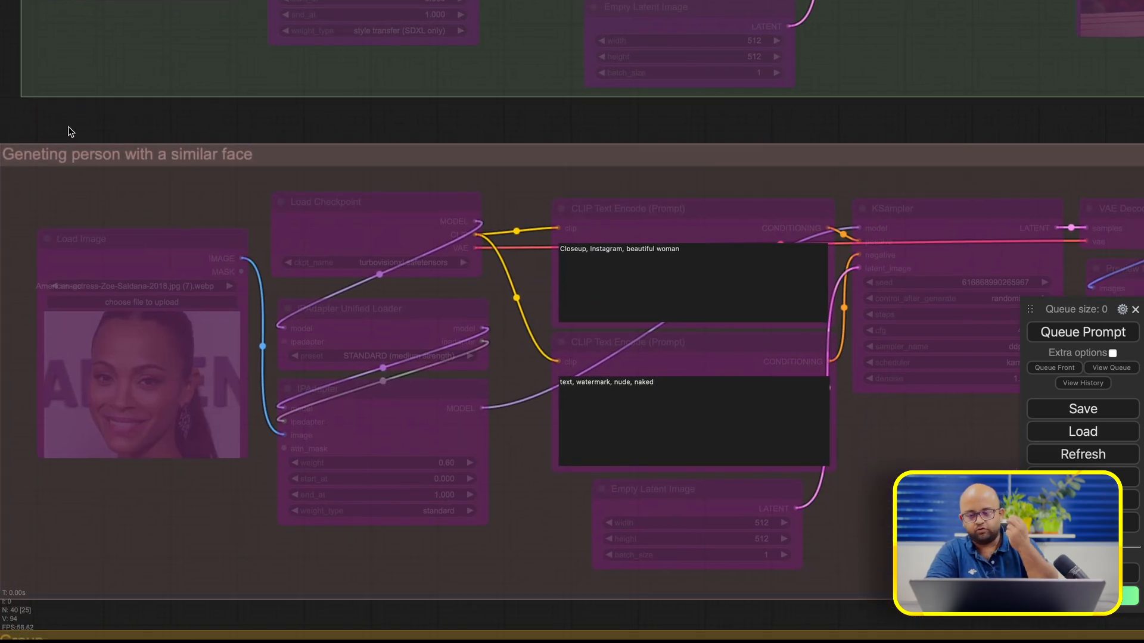
{"action": "mouse_move", "coordinate": [337, 245]}
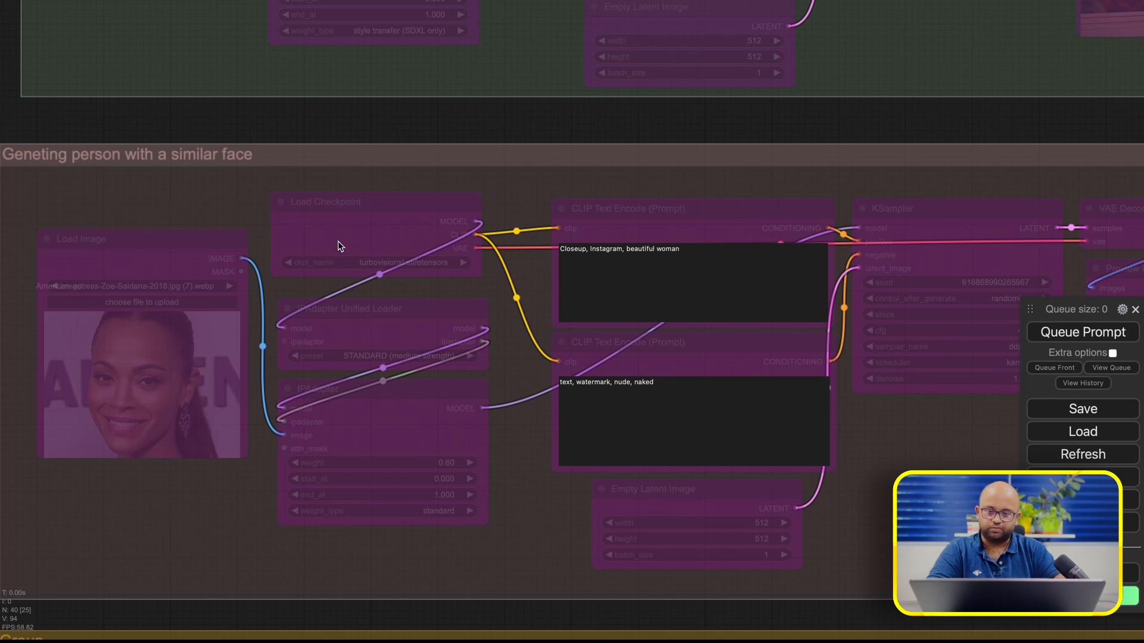
{"action": "right_click", "coordinate": [337, 246]}
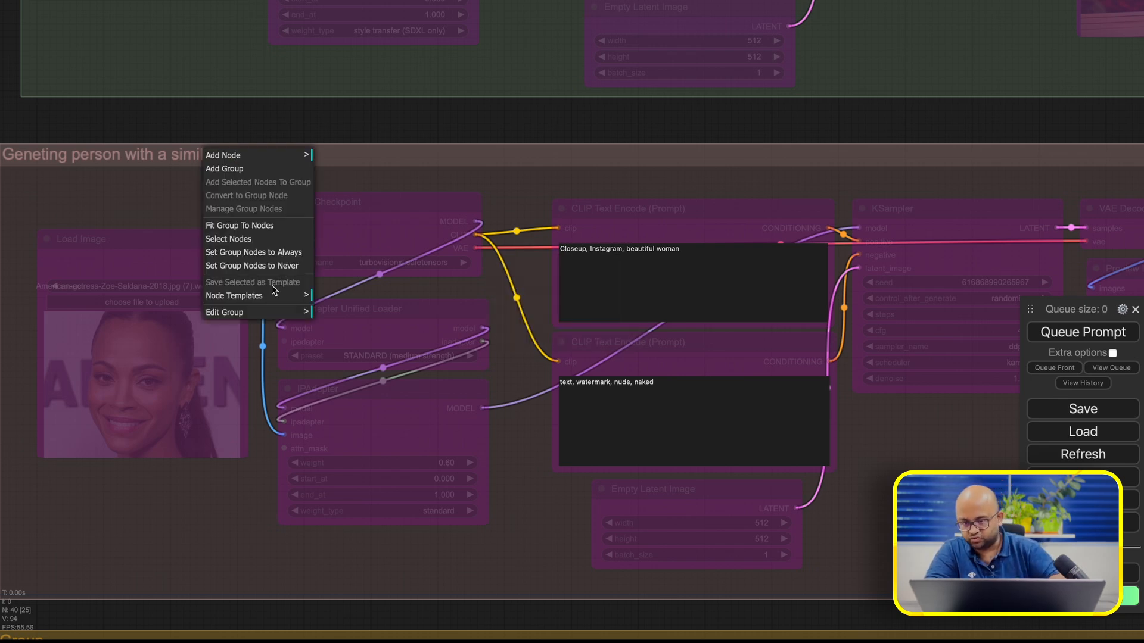
{"action": "mouse_move", "coordinate": [253, 252]}
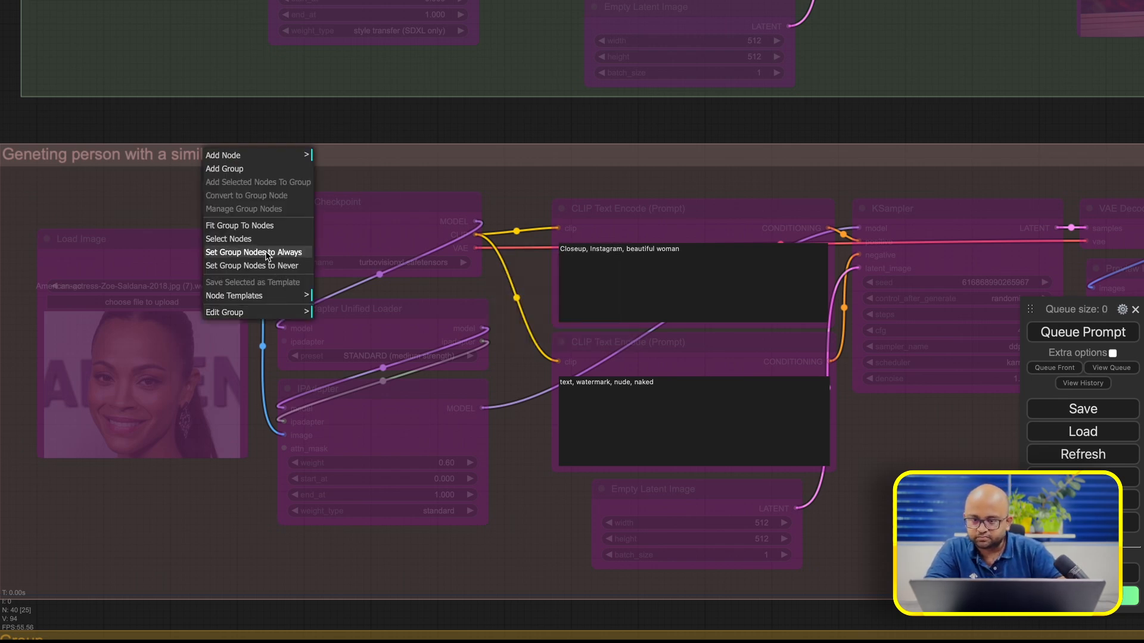
{"action": "left_click", "coordinate": [233, 139]}
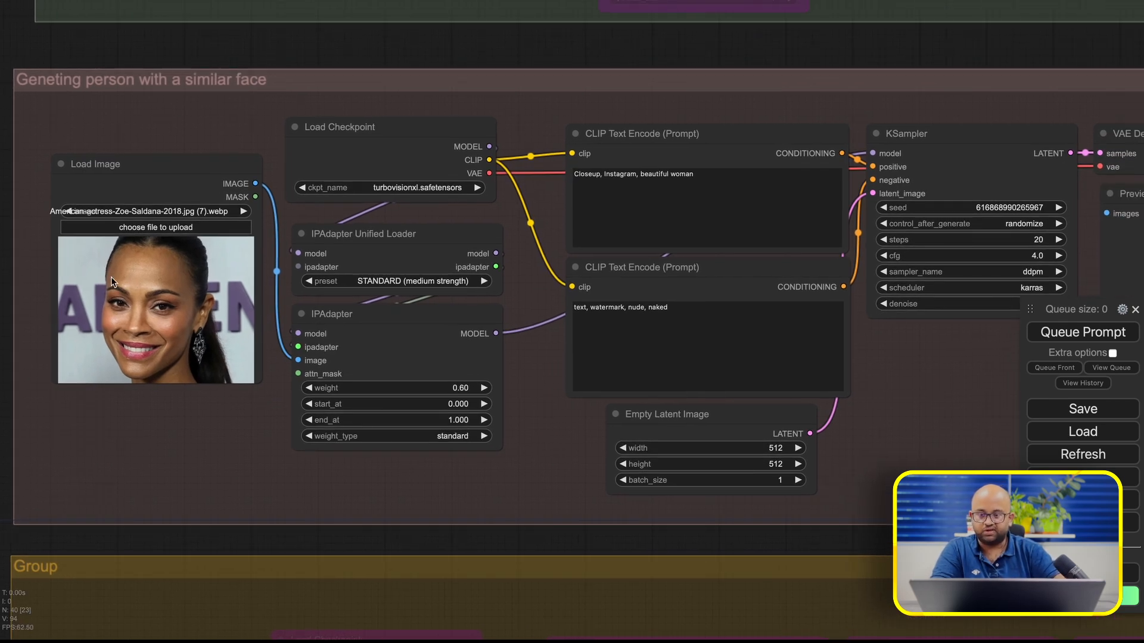
{"action": "mouse_move", "coordinate": [217, 314]}
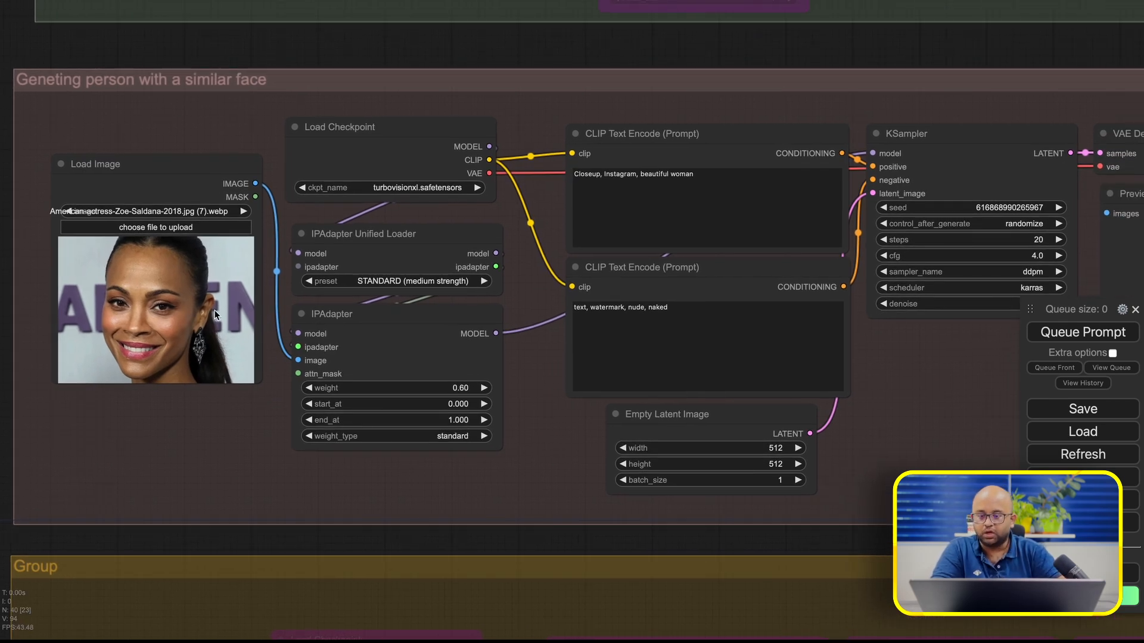
{"action": "mouse_move", "coordinate": [416, 446]}
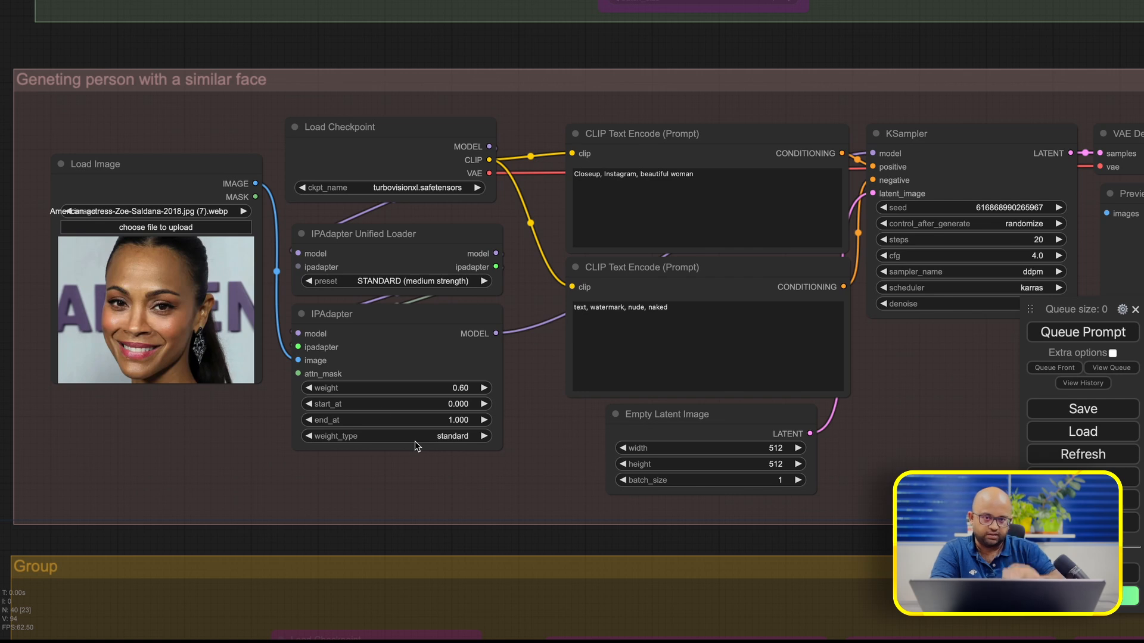
{"action": "mouse_move", "coordinate": [571, 100]}
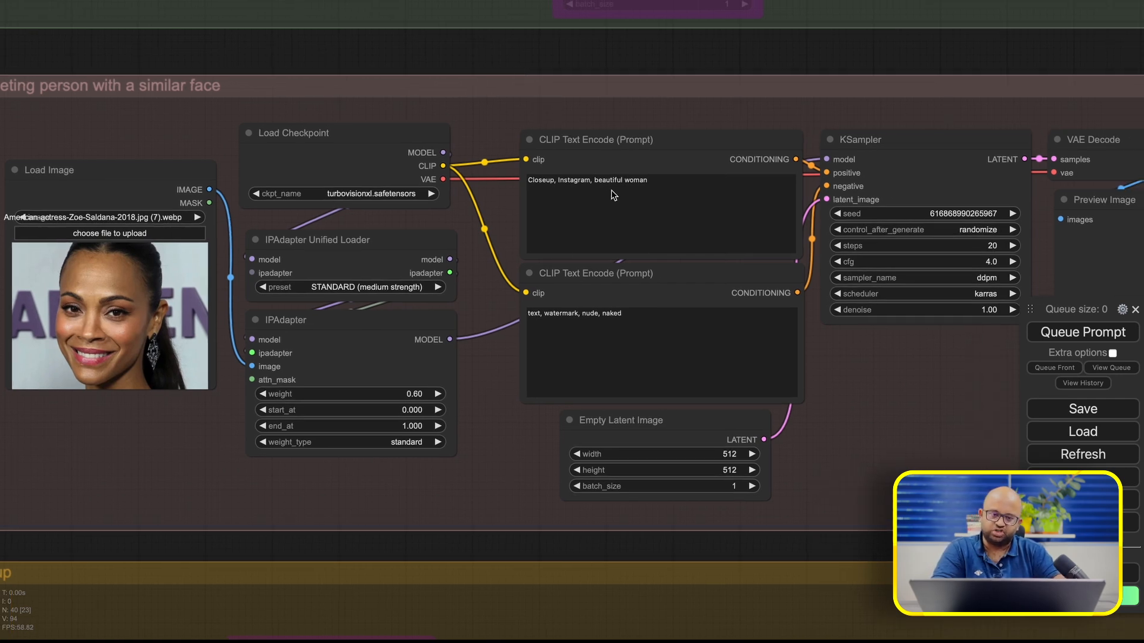
{"action": "mouse_move", "coordinate": [902, 67]}
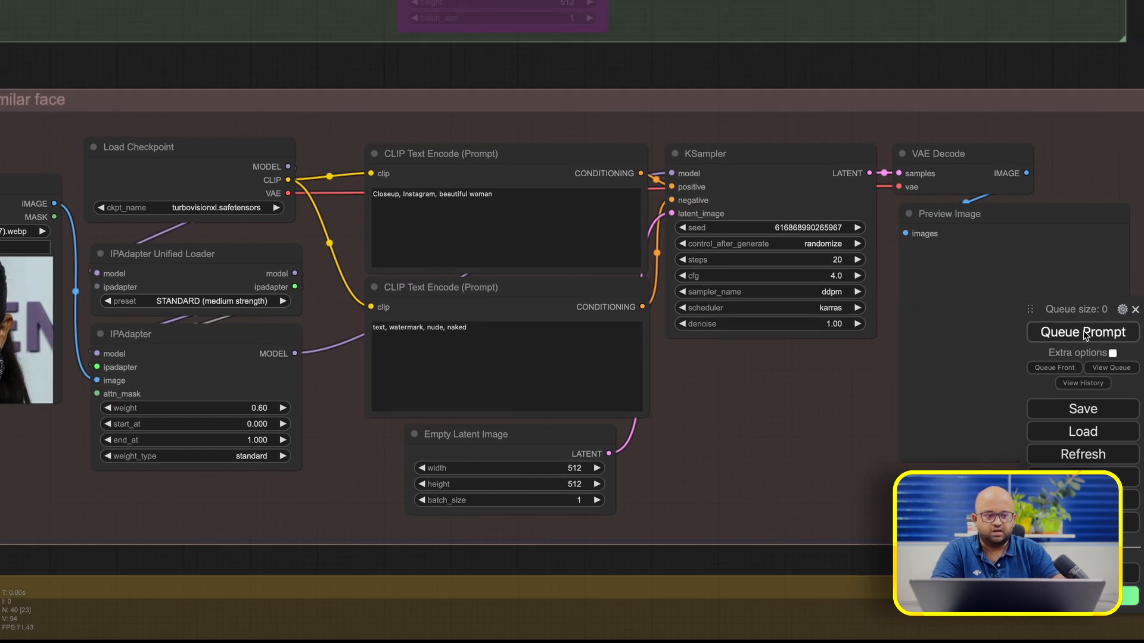
{"action": "left_click", "coordinate": [1083, 333]}
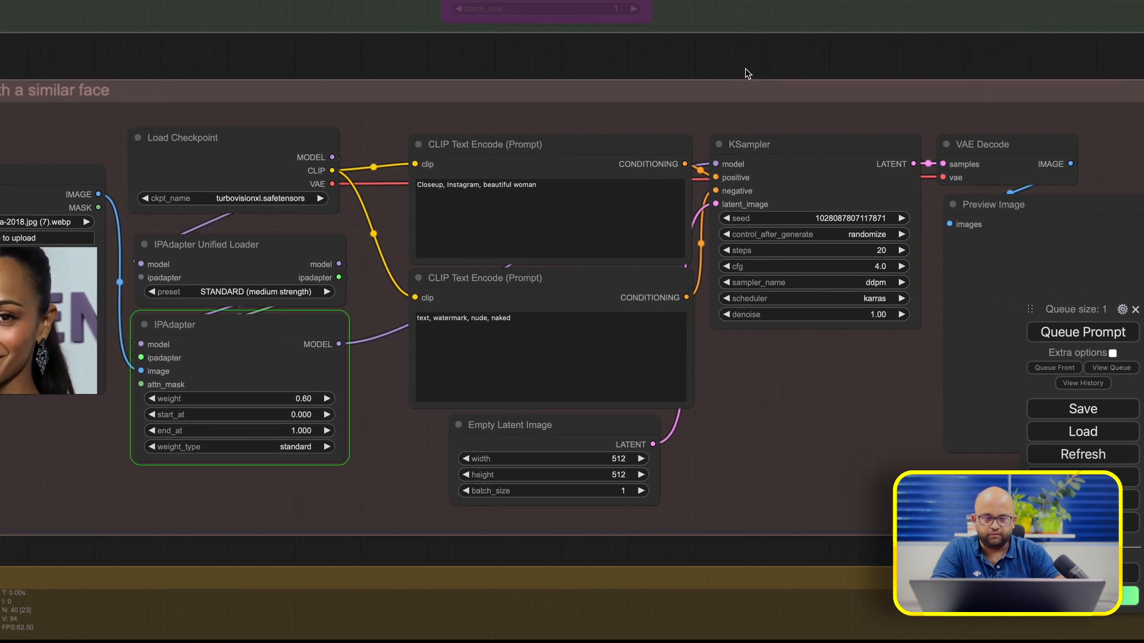
{"action": "left_click", "coordinate": [549, 144]}
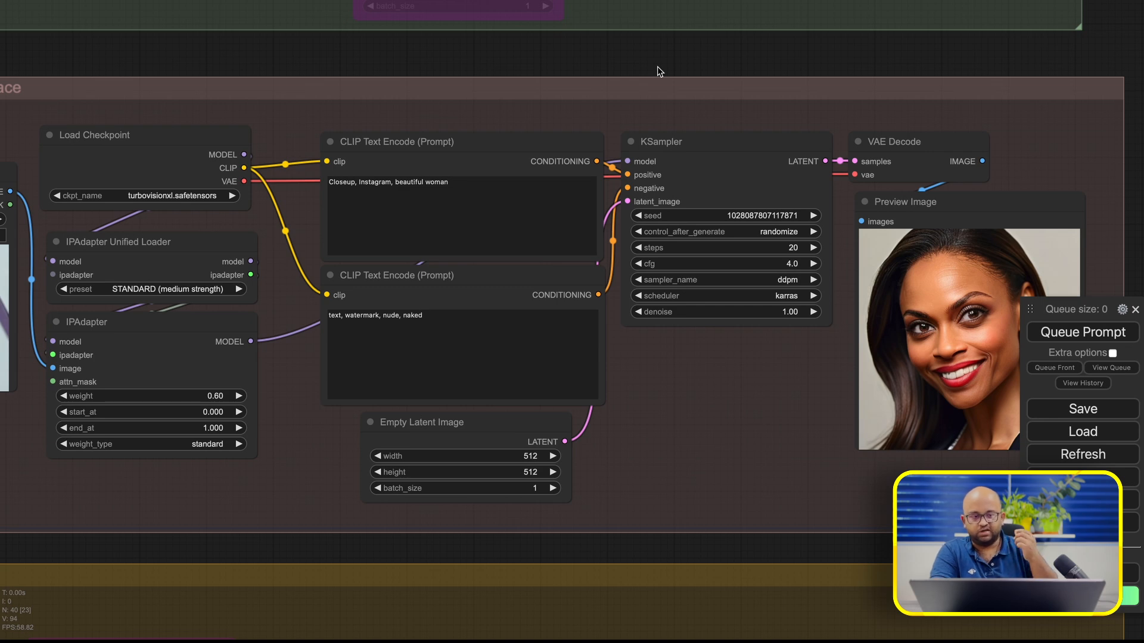
{"action": "mouse_move", "coordinate": [557, 67]}
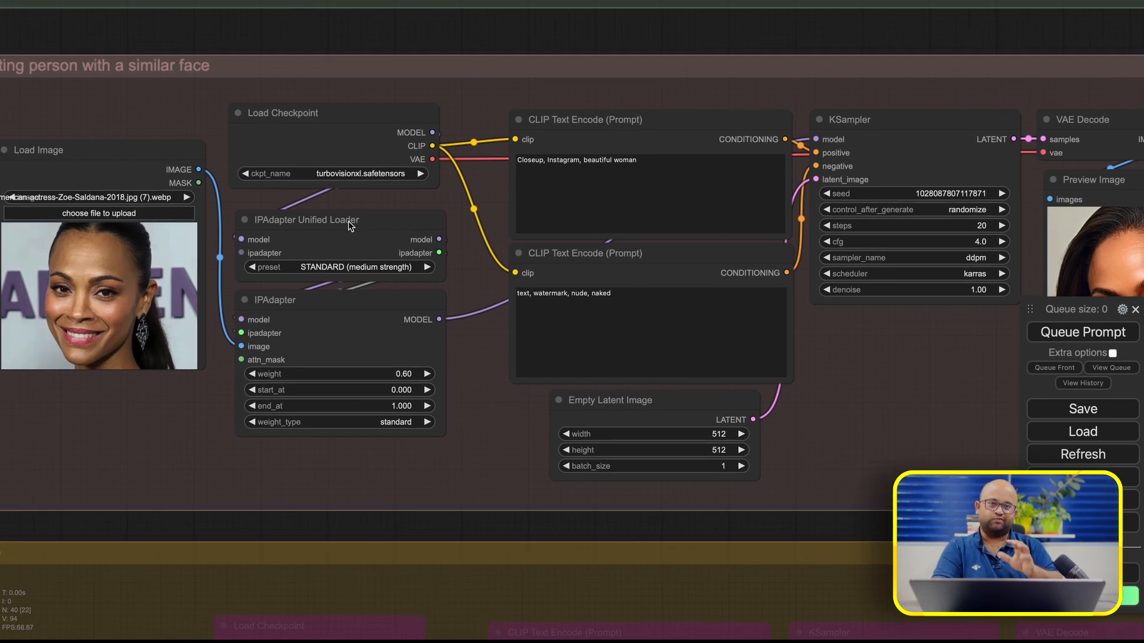
{"action": "mouse_move", "coordinate": [294, 133]}
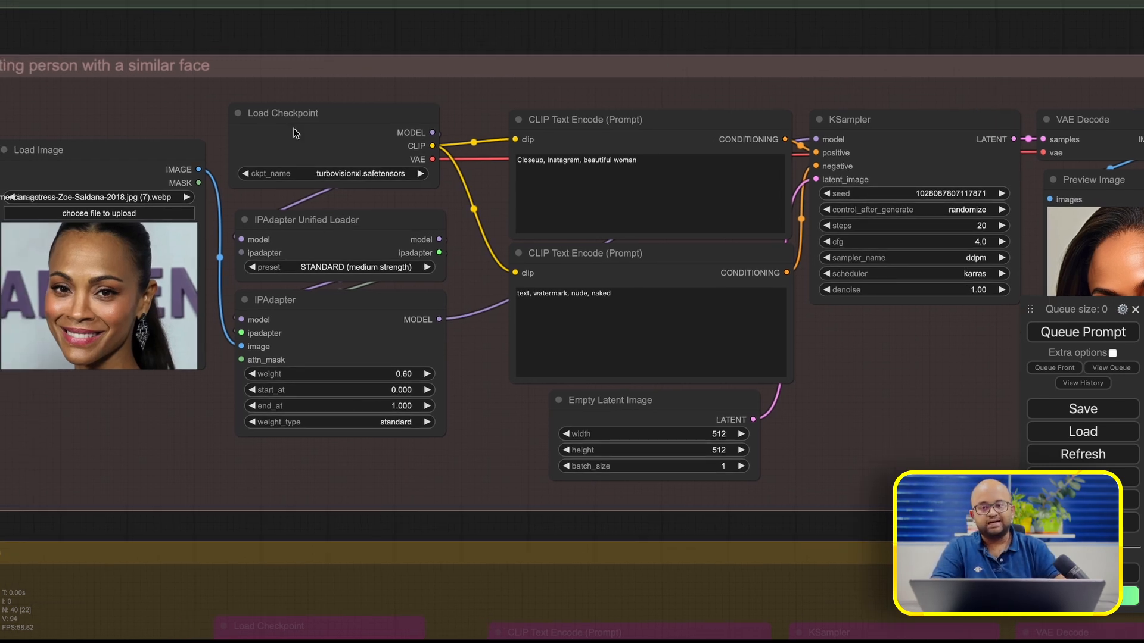
{"action": "mouse_move", "coordinate": [234, 74]}
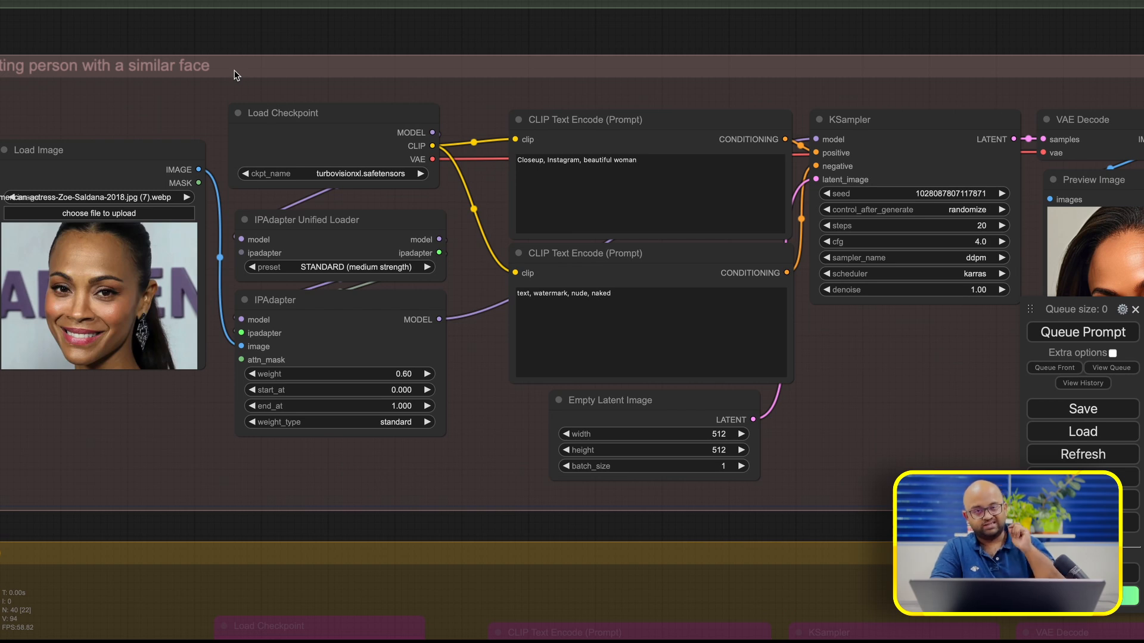
{"action": "mouse_move", "coordinate": [270, 225]}
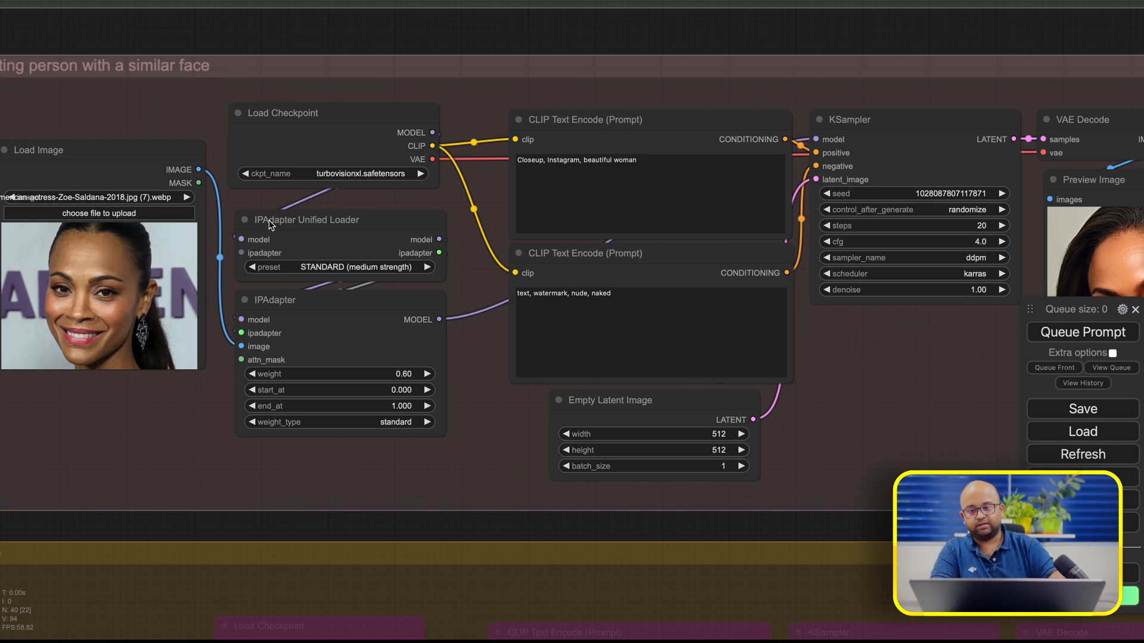
{"action": "left_click", "coordinate": [274, 300]}
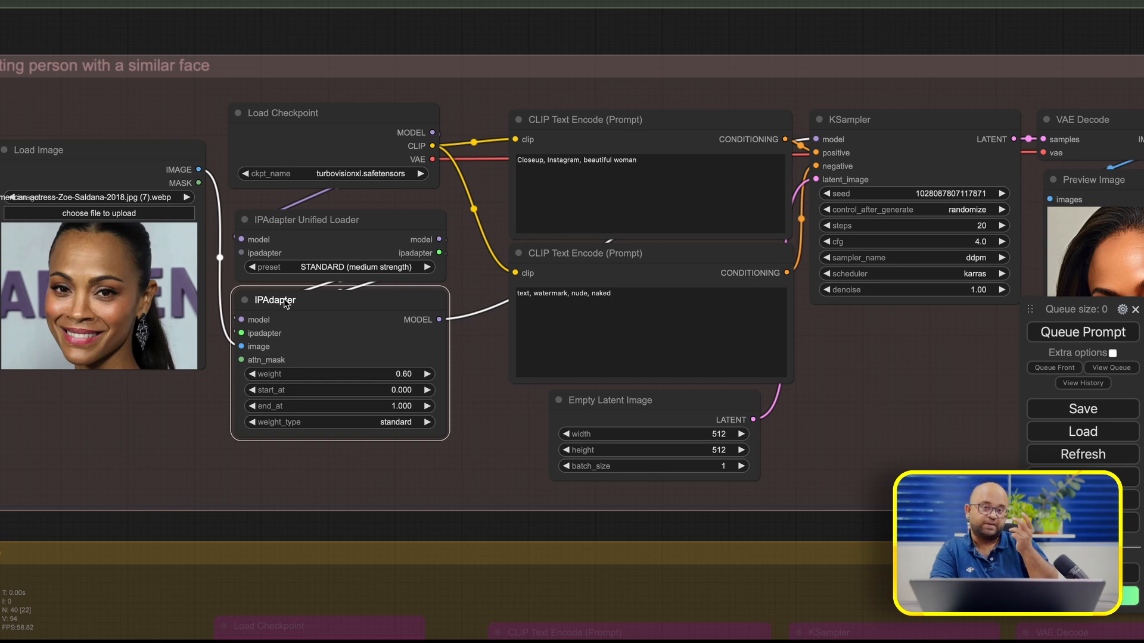
{"action": "mouse_move", "coordinate": [87, 73]}
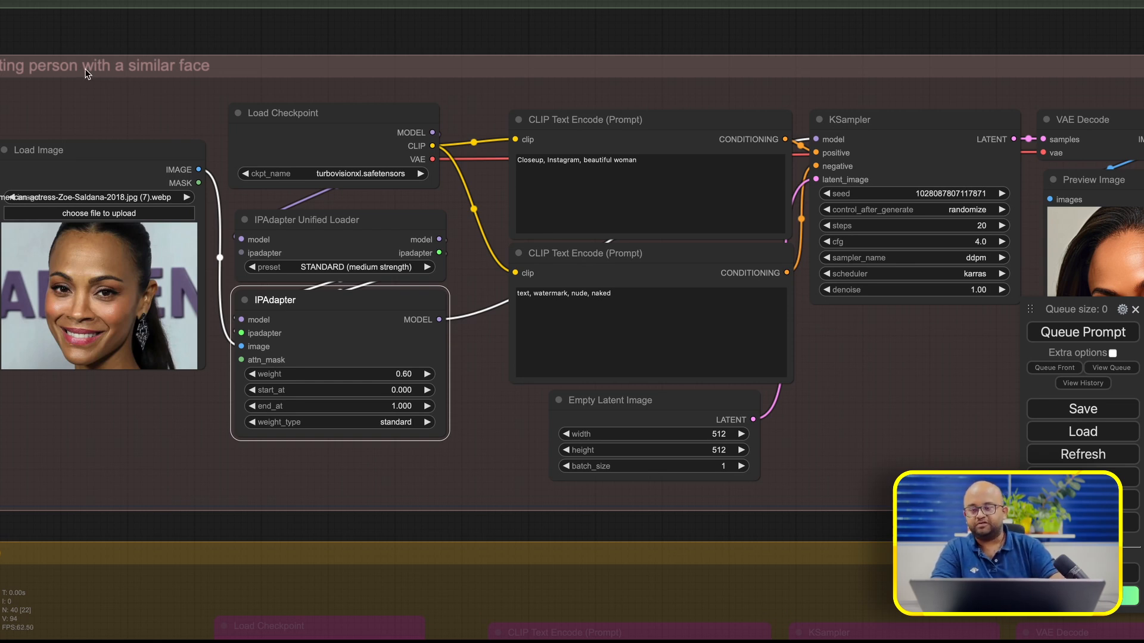
- Move to the IPAdapter FaceID group and queue a close-up portrait from the reference face
{"action": "right_click", "coordinate": [87, 73]}
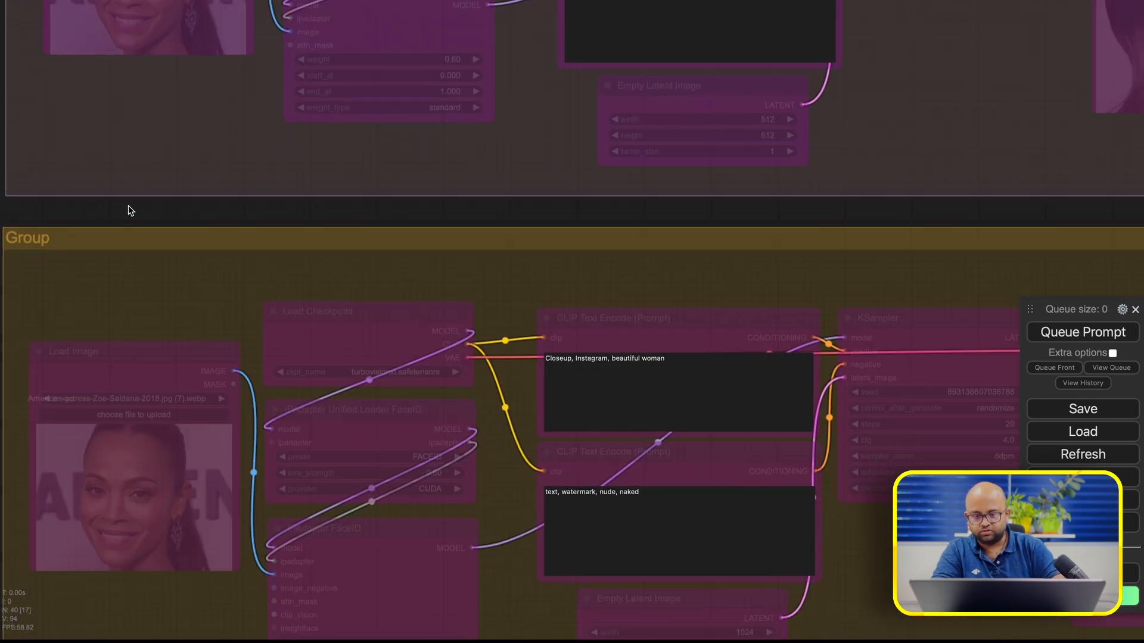
{"action": "right_click", "coordinate": [127, 211]}
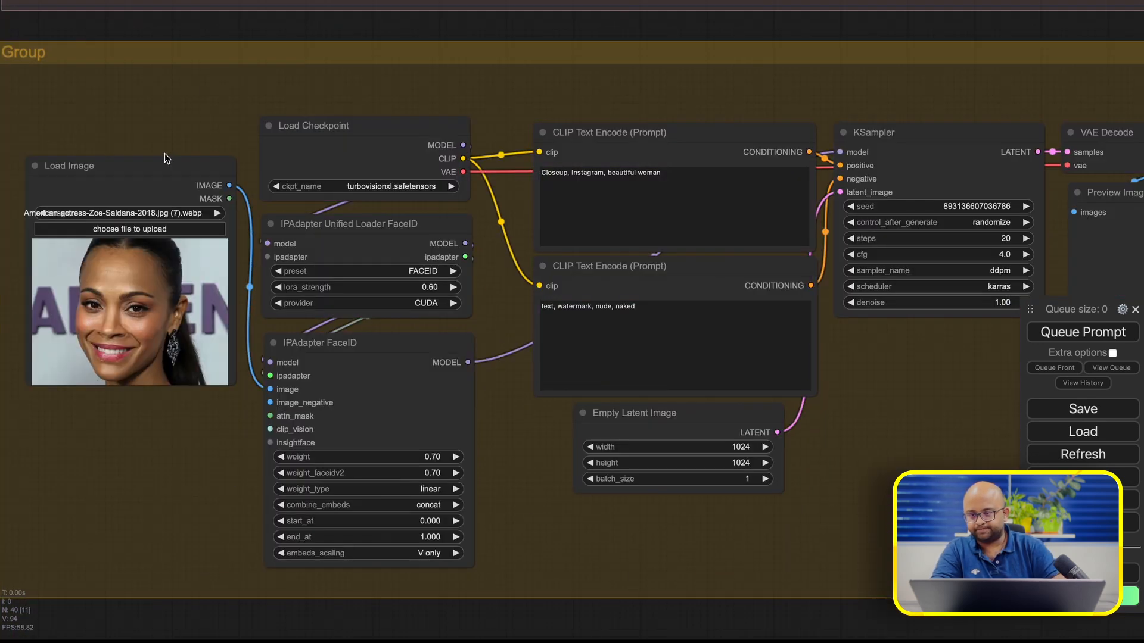
{"action": "left_click", "coordinate": [1081, 333]}
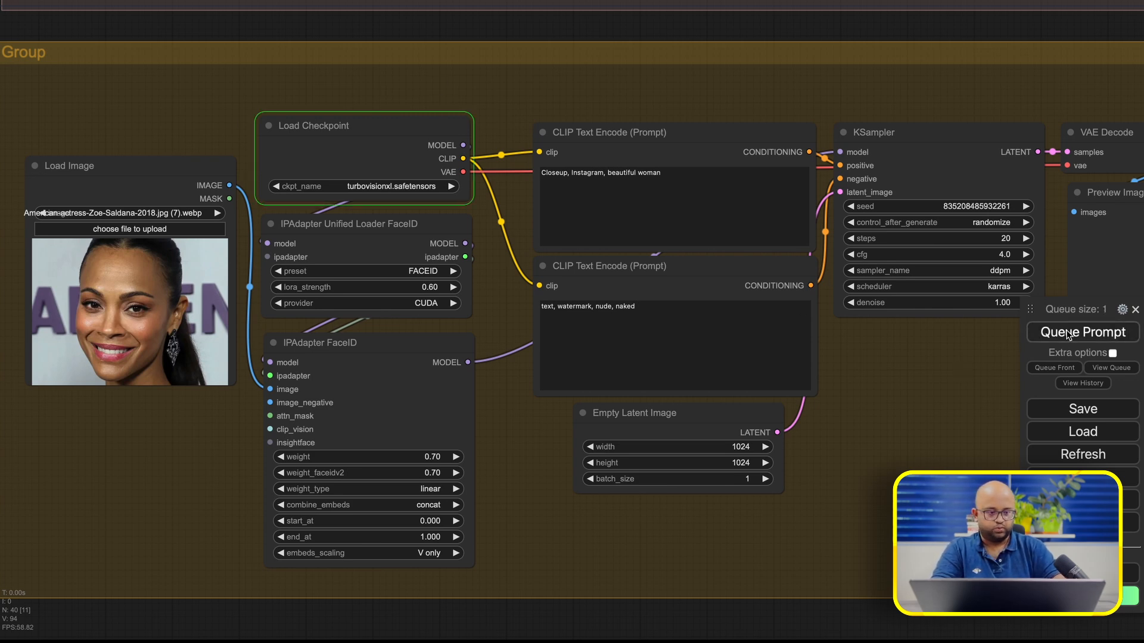
{"action": "left_click", "coordinate": [1083, 332]}
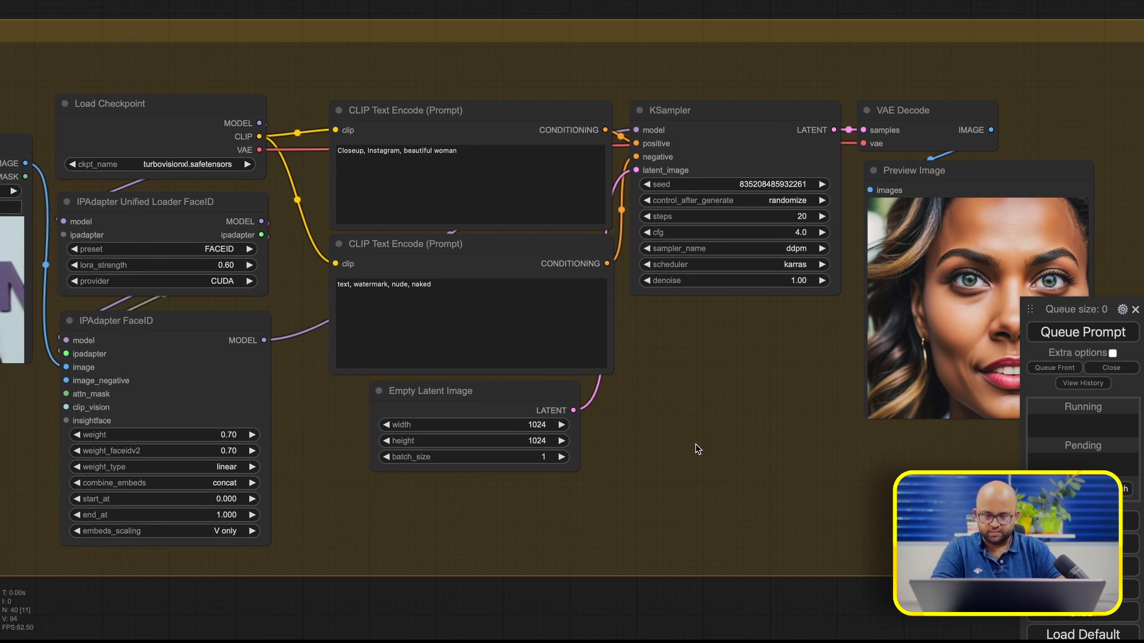
- Set FaceID weight 0.80 and faceidv2 0.60, keep 20 sampler steps, and queue a new portrait
{"action": "left_click", "coordinate": [1081, 333]}
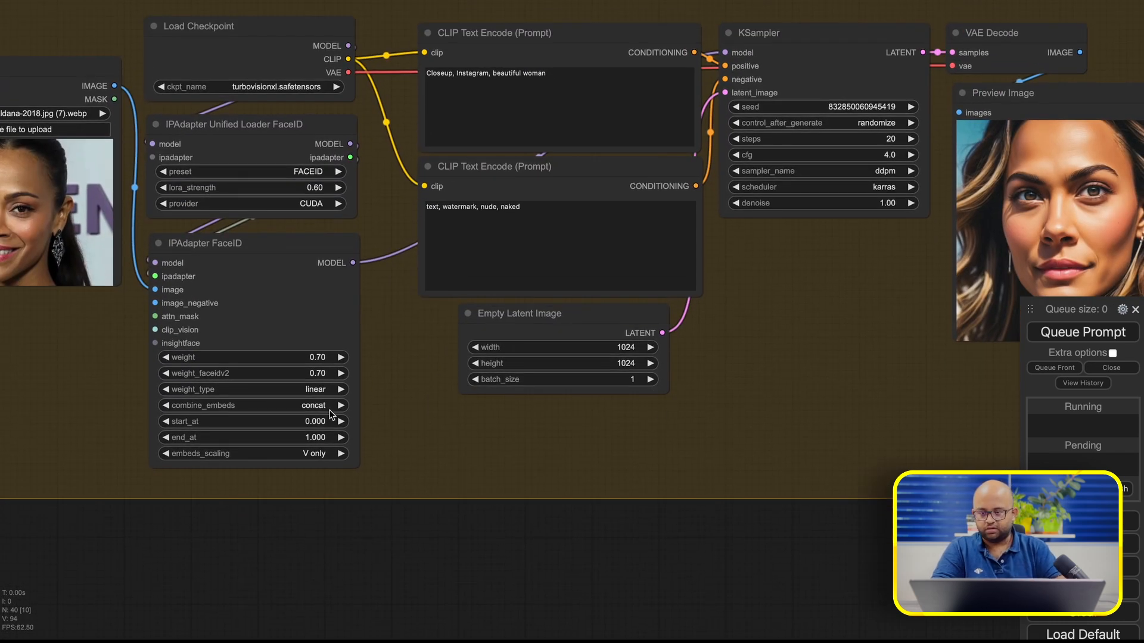
{"action": "mouse_move", "coordinate": [304, 360]}
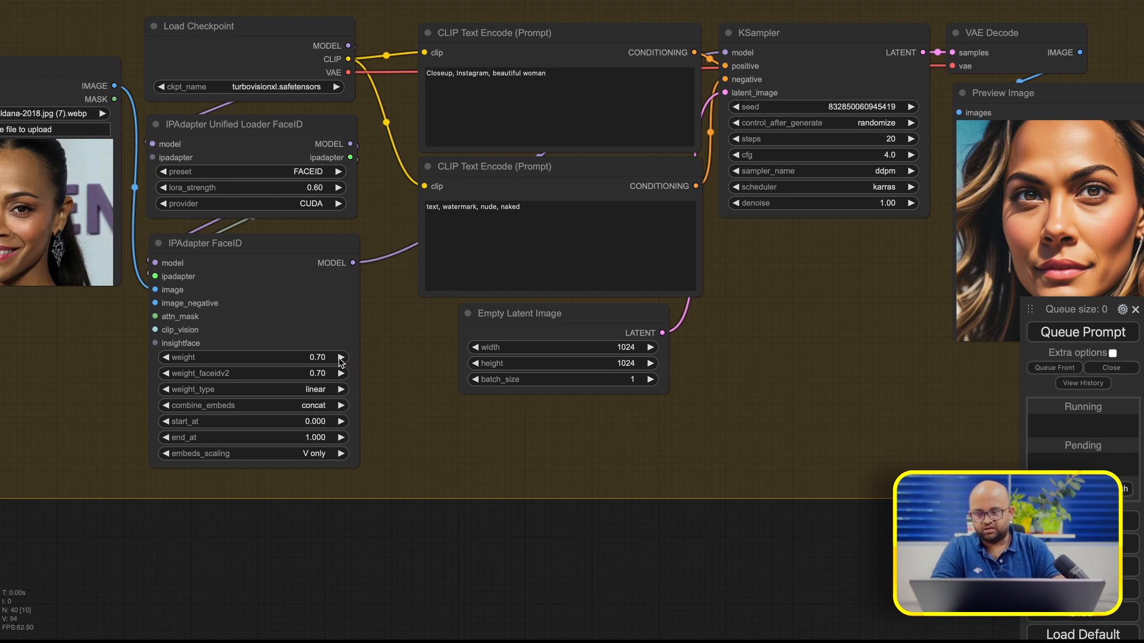
{"action": "left_click", "coordinate": [339, 357]}
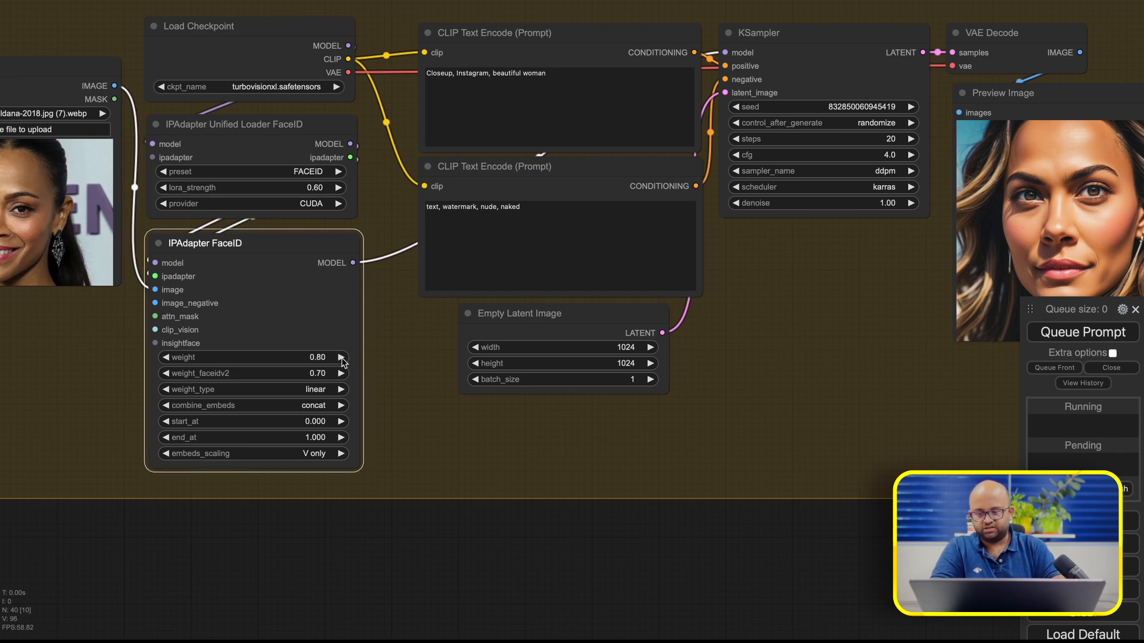
{"action": "mouse_move", "coordinate": [299, 372]}
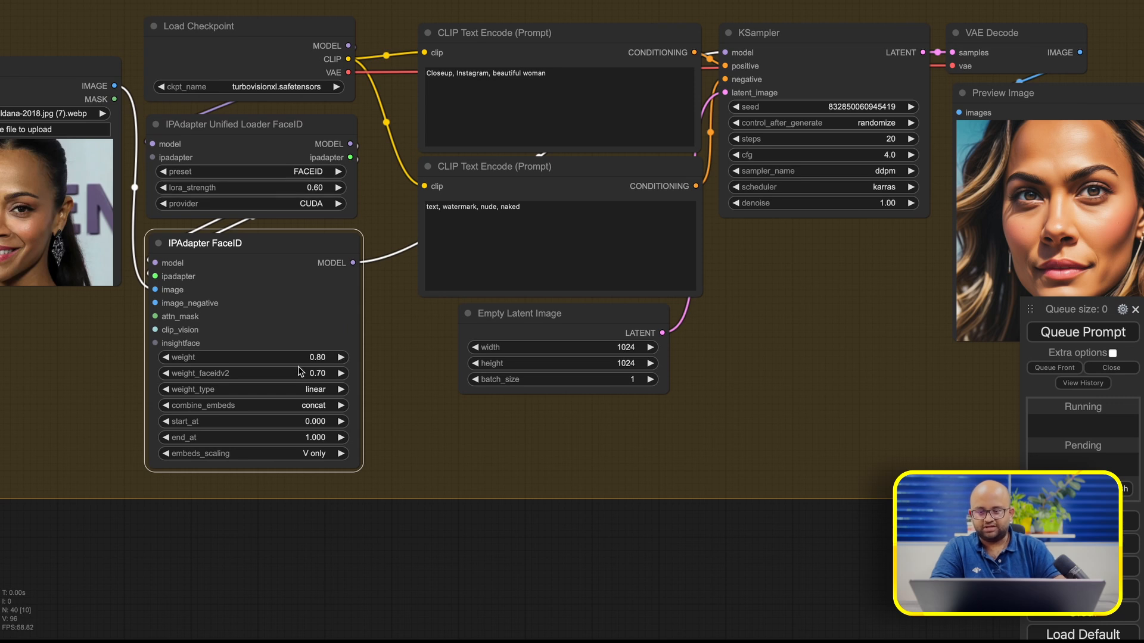
{"action": "mouse_move", "coordinate": [161, 290]}
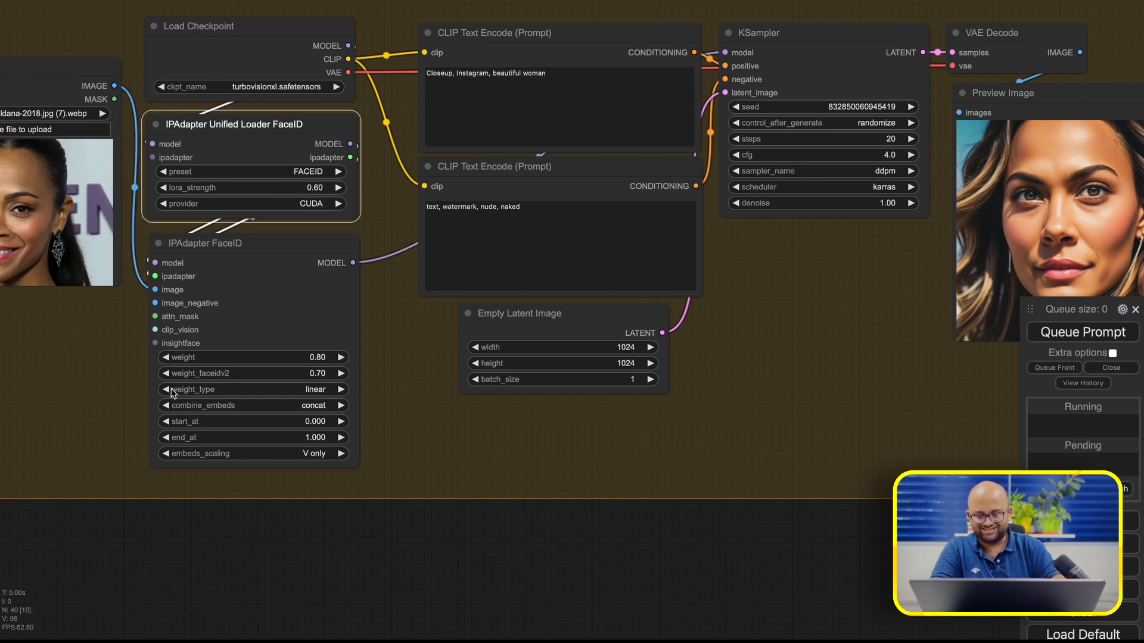
{"action": "left_click", "coordinate": [1080, 332]}
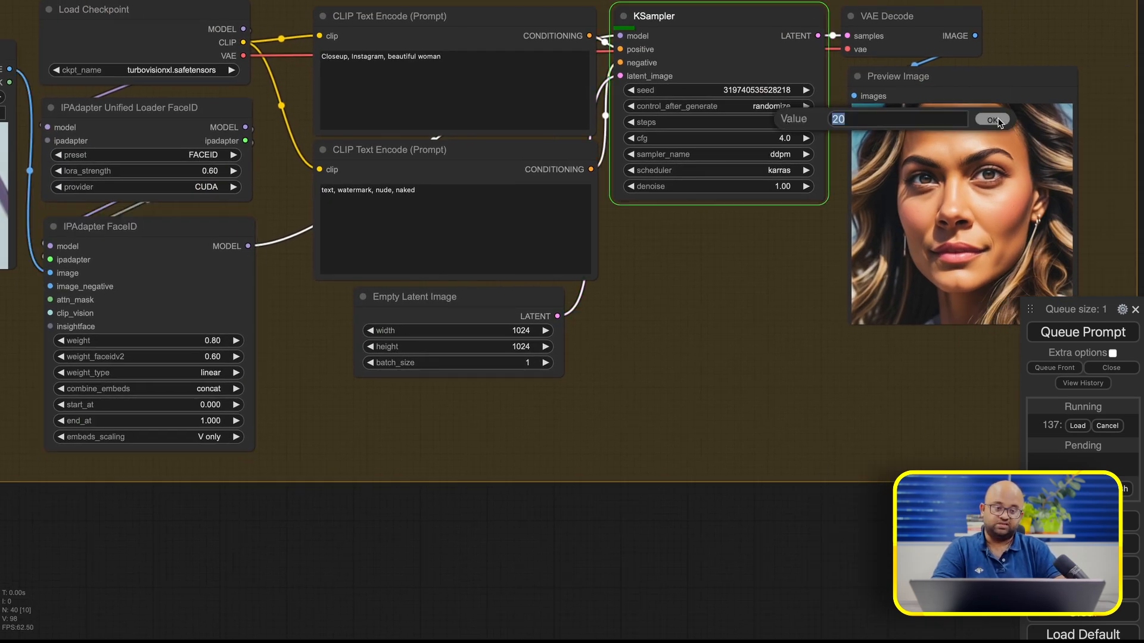
{"action": "left_click", "coordinate": [990, 119]}
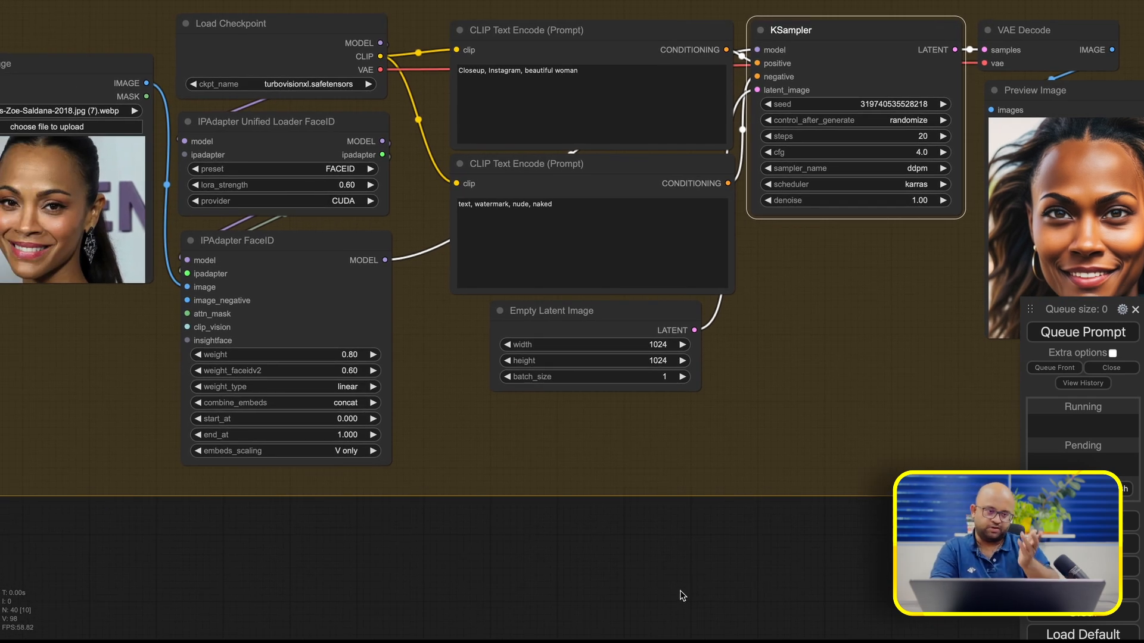
{"action": "mouse_move", "coordinate": [648, 159]}
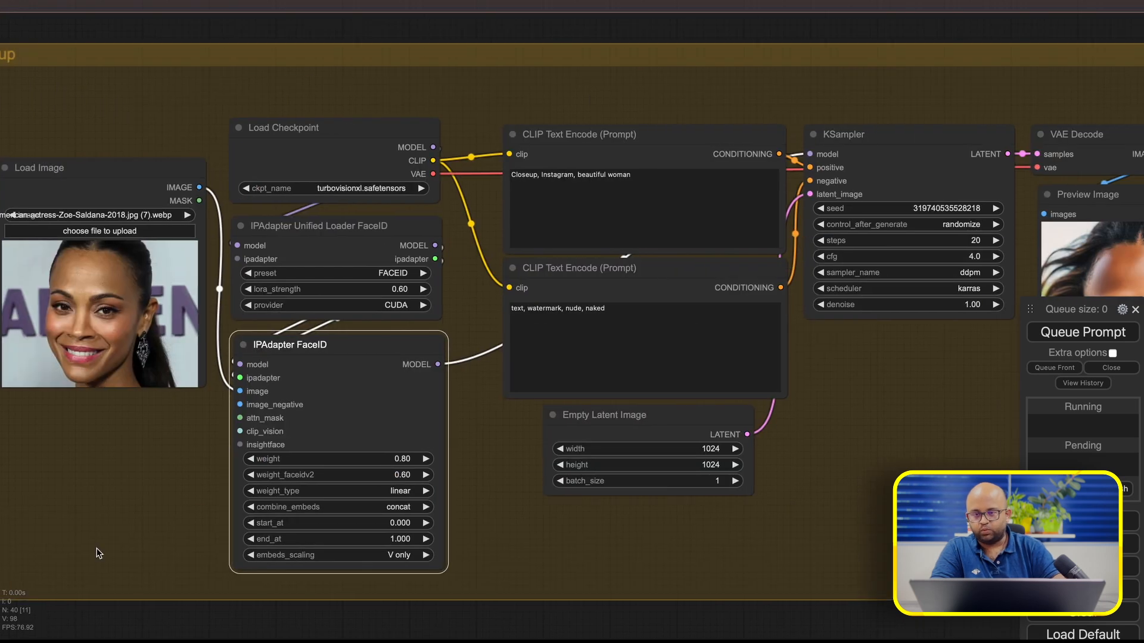
- Scroll down toward the IPAdapter Unified Loader FaceID's lora_strength setting
{"action": "scroll", "scroll_direction": "down", "scroll_amount": 3}
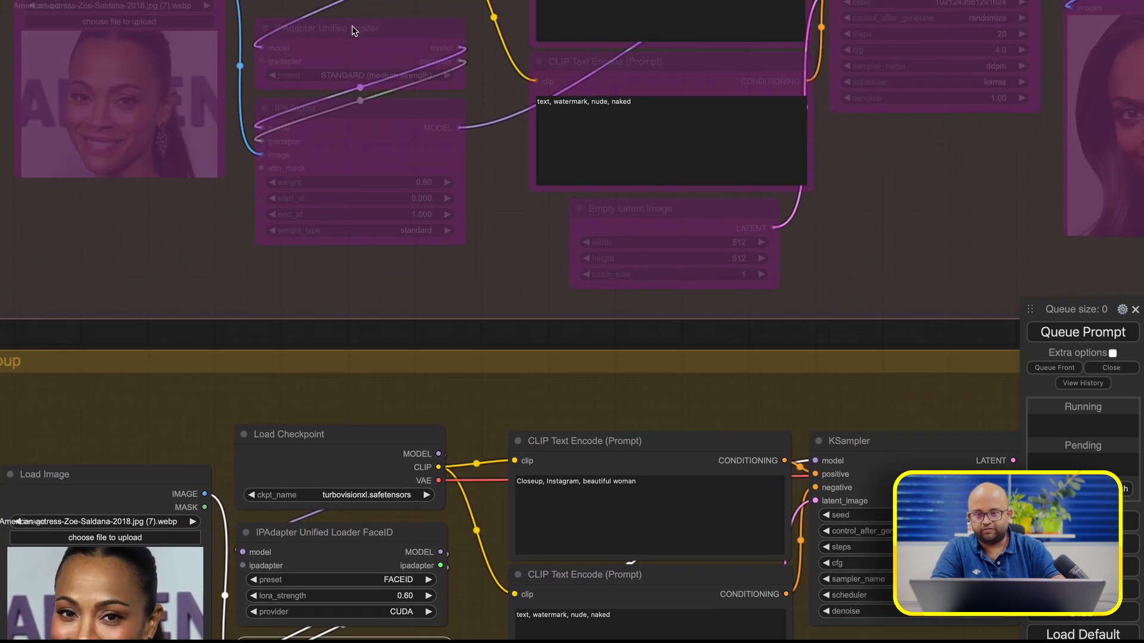
{"action": "mouse_move", "coordinate": [346, 543]}
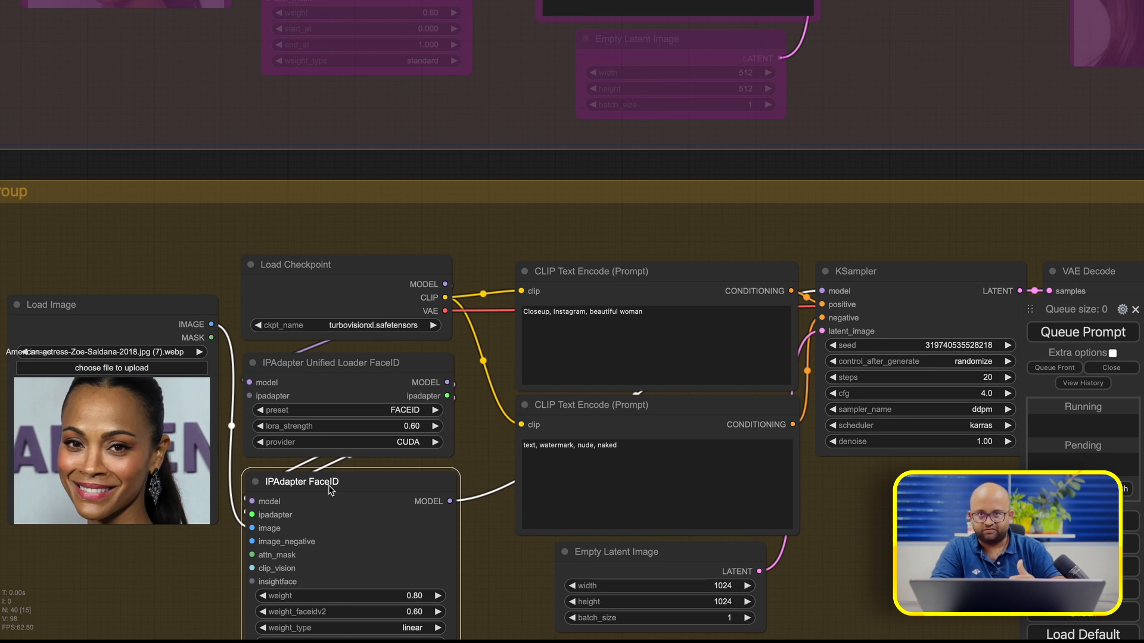
{"action": "scroll", "scroll_direction": "down", "scroll_amount": 3}
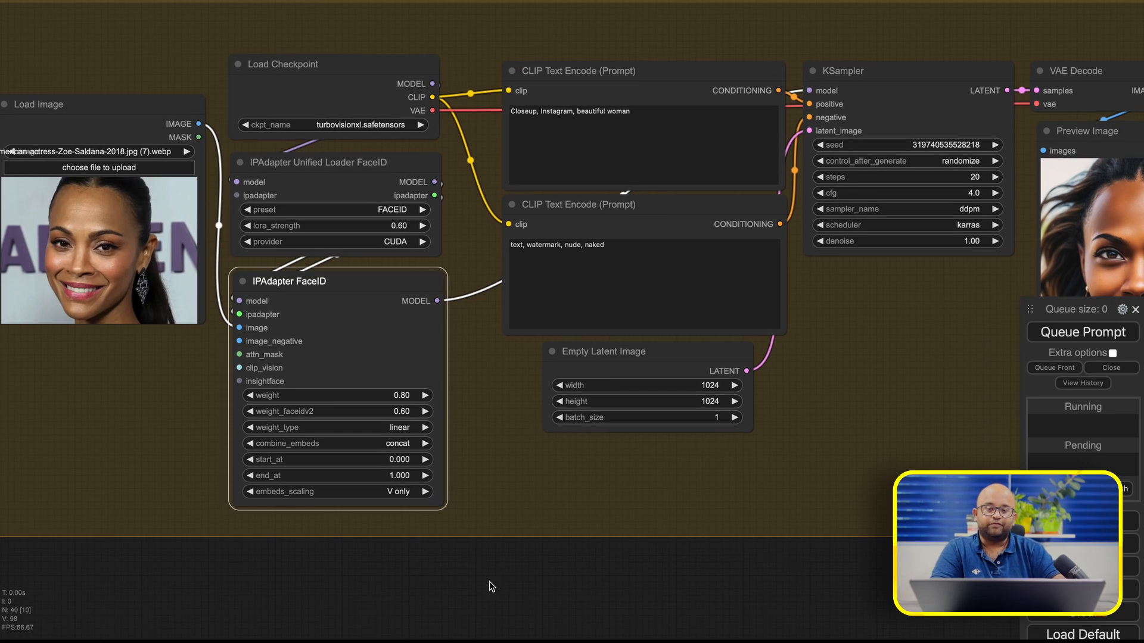
{"action": "mouse_move", "coordinate": [722, 590]}
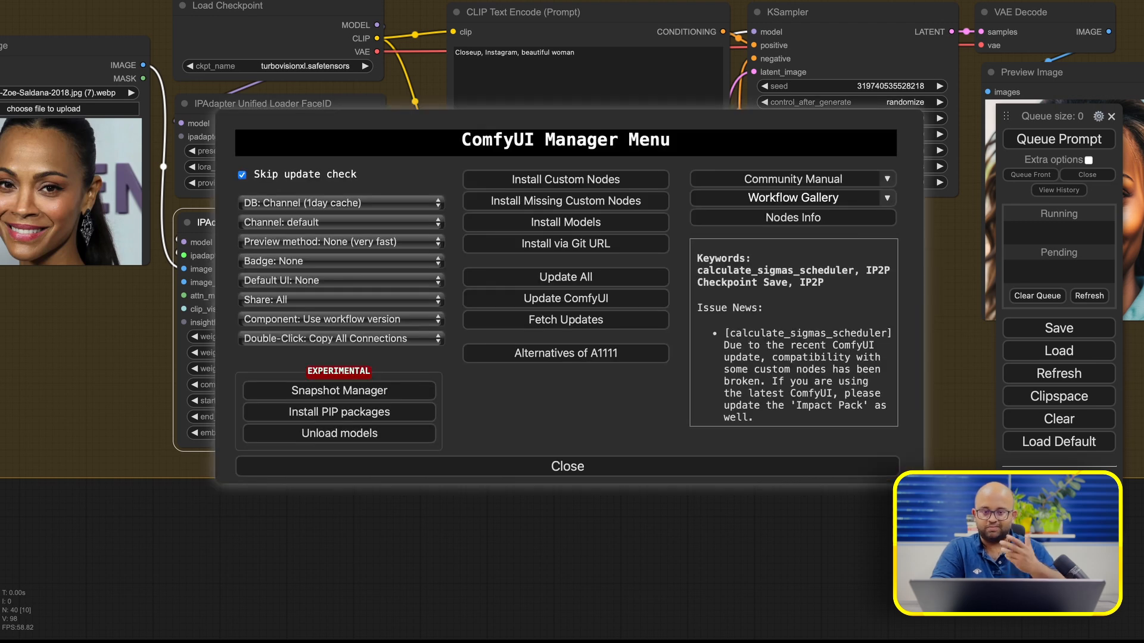
{"action": "left_click", "coordinate": [565, 180]}
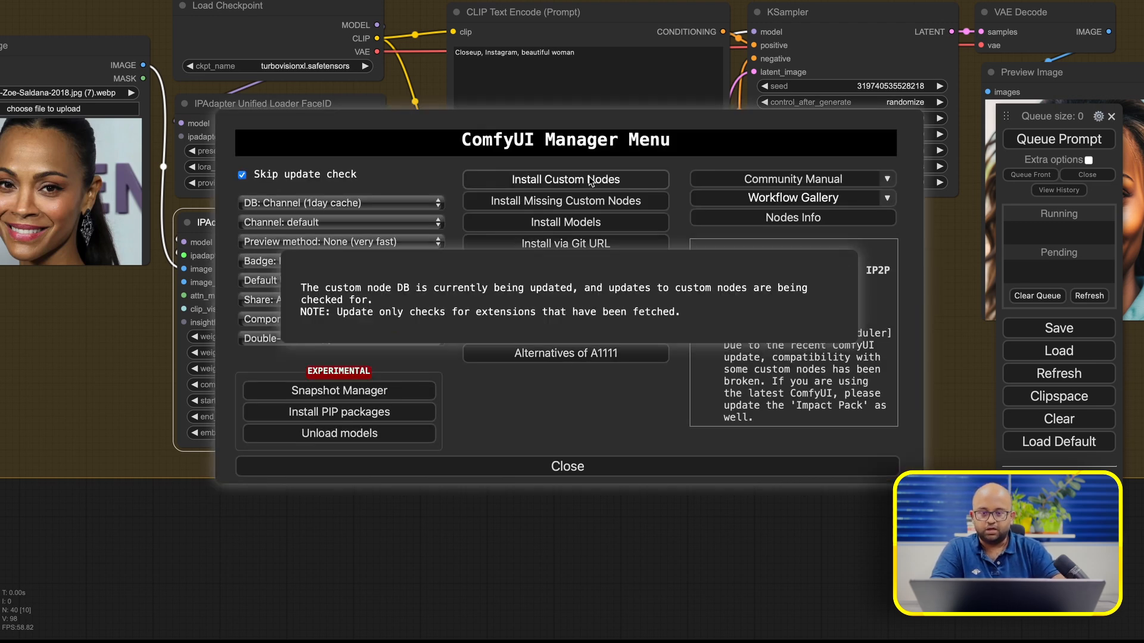
{"action": "left_click", "coordinate": [565, 180]}
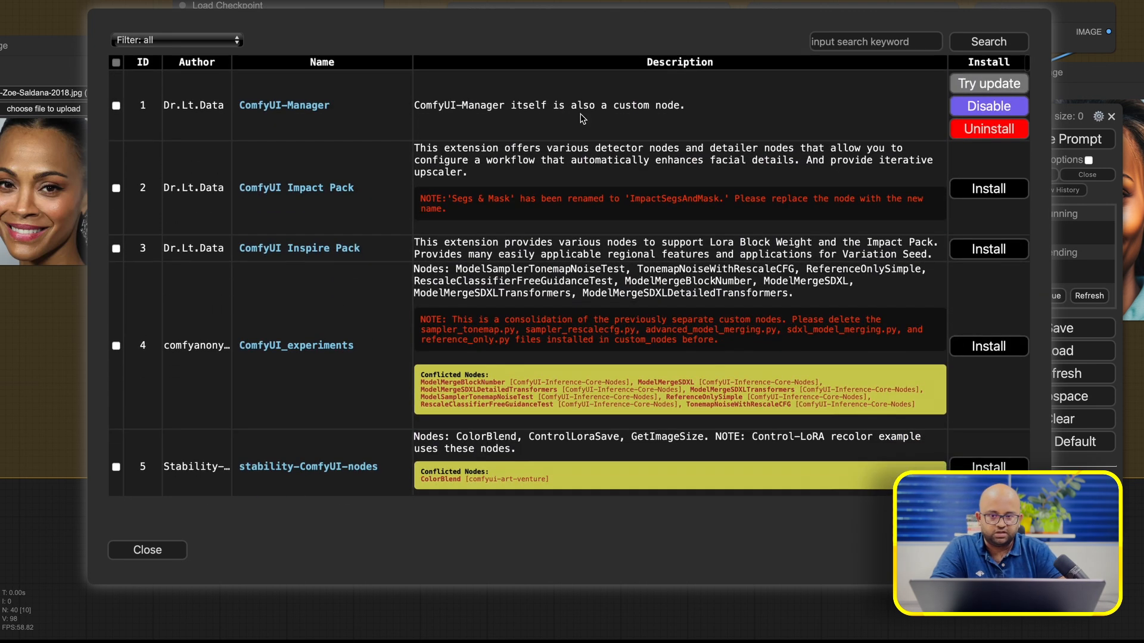
{"action": "left_click", "coordinate": [175, 39]}
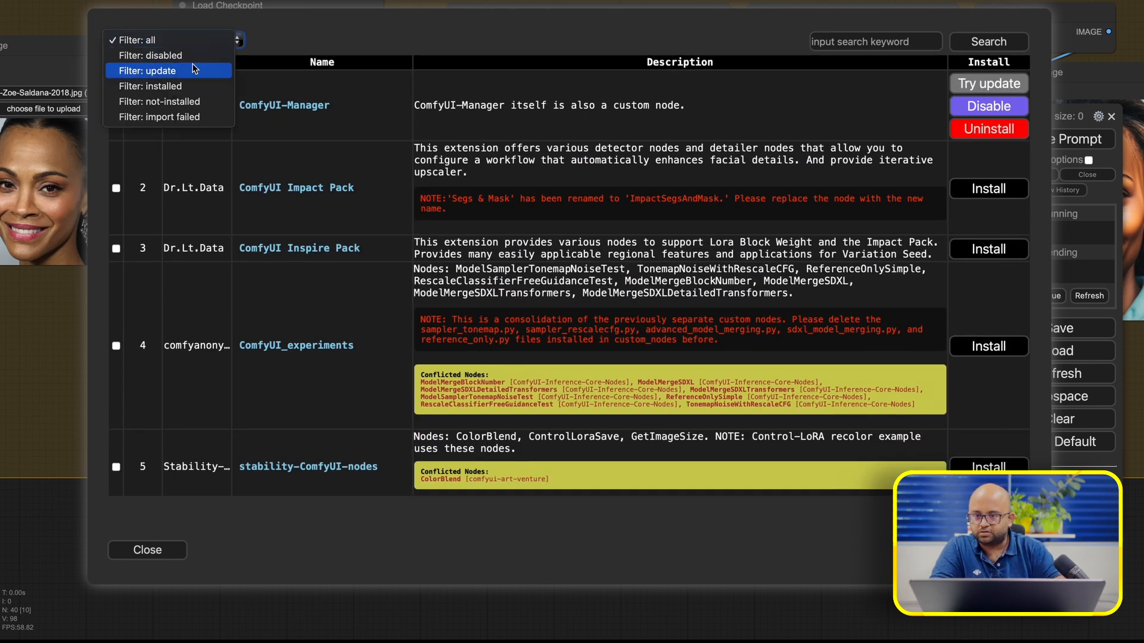
{"action": "left_click", "coordinate": [151, 86]}
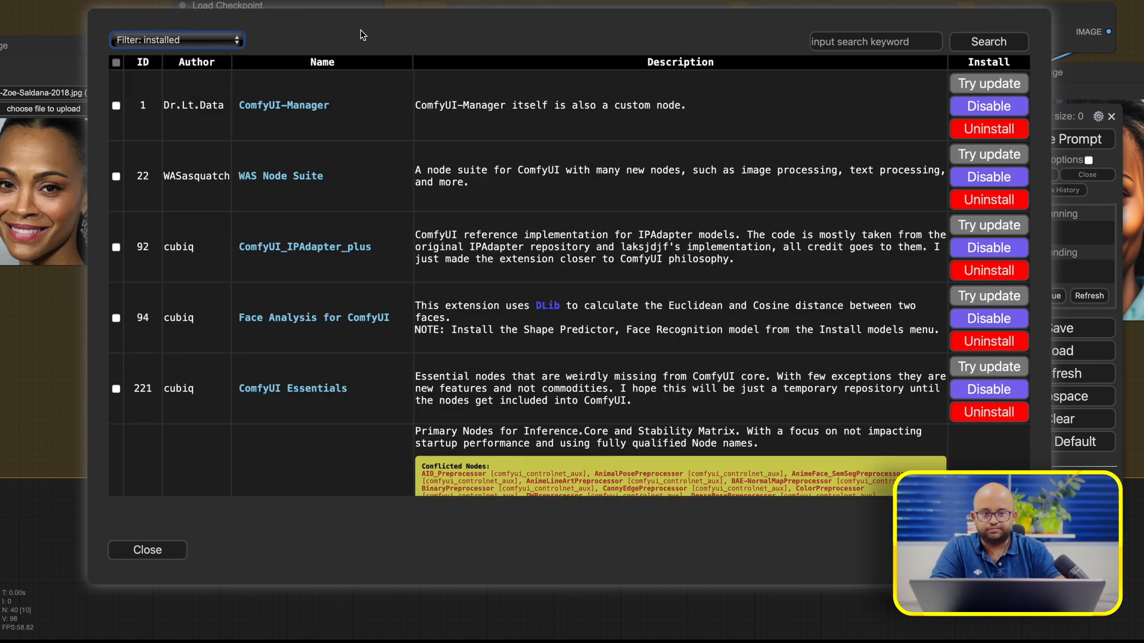
{"action": "mouse_move", "coordinate": [467, 357]}
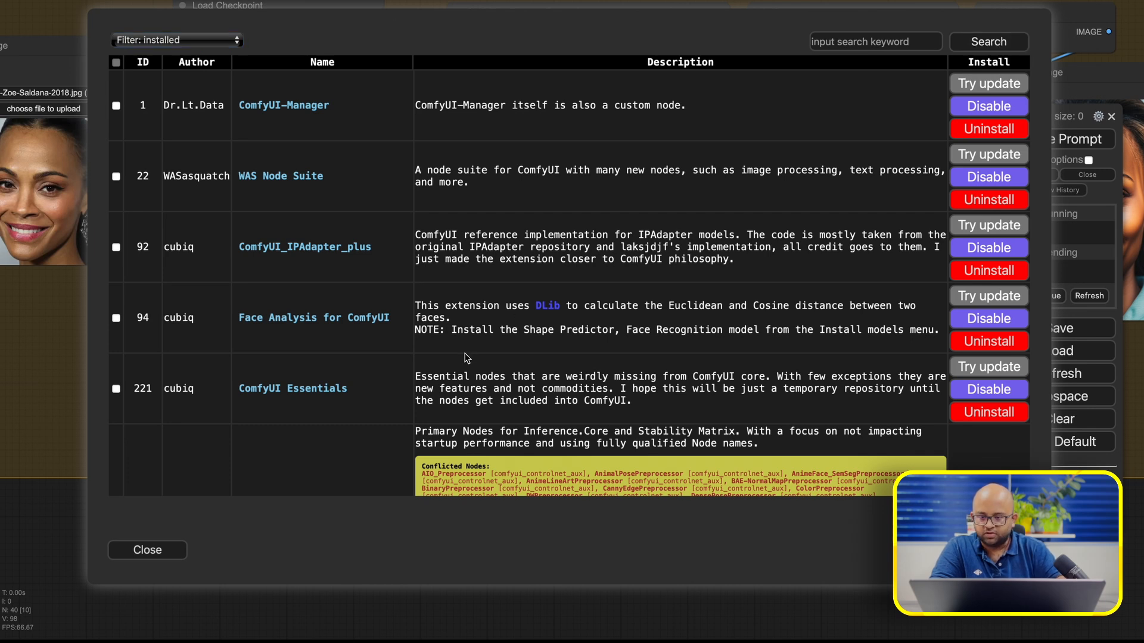
{"action": "scroll", "scroll_direction": "down", "scroll_amount": 3}
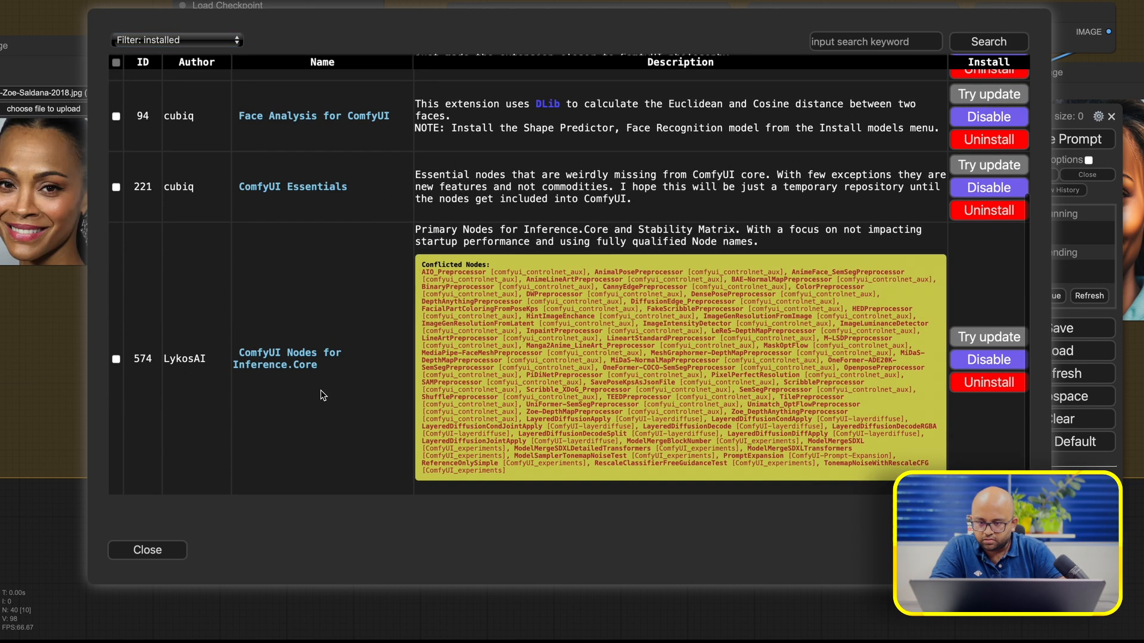
{"action": "scroll", "scroll_direction": "up", "scroll_amount": 3}
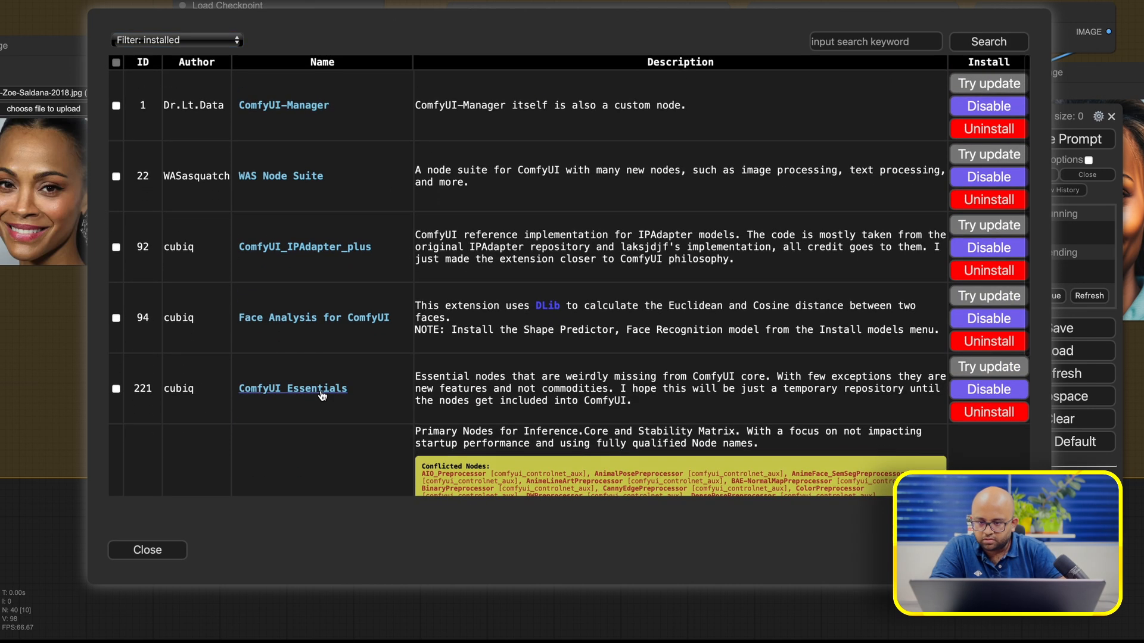
{"action": "mouse_move", "coordinate": [326, 270]}
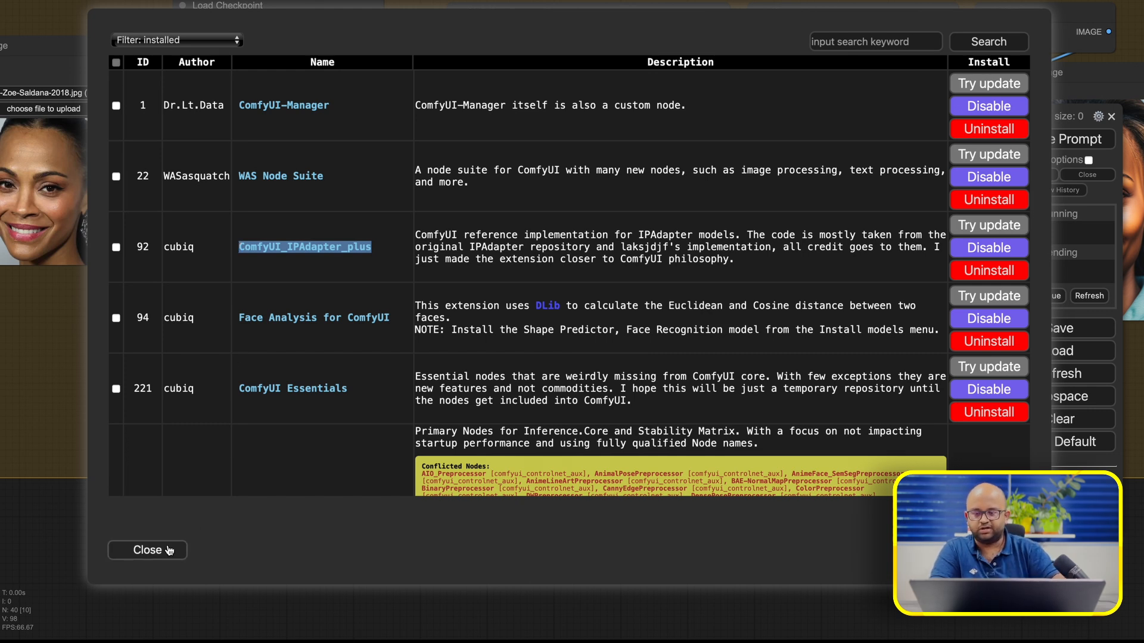
{"action": "left_click", "coordinate": [147, 551]}
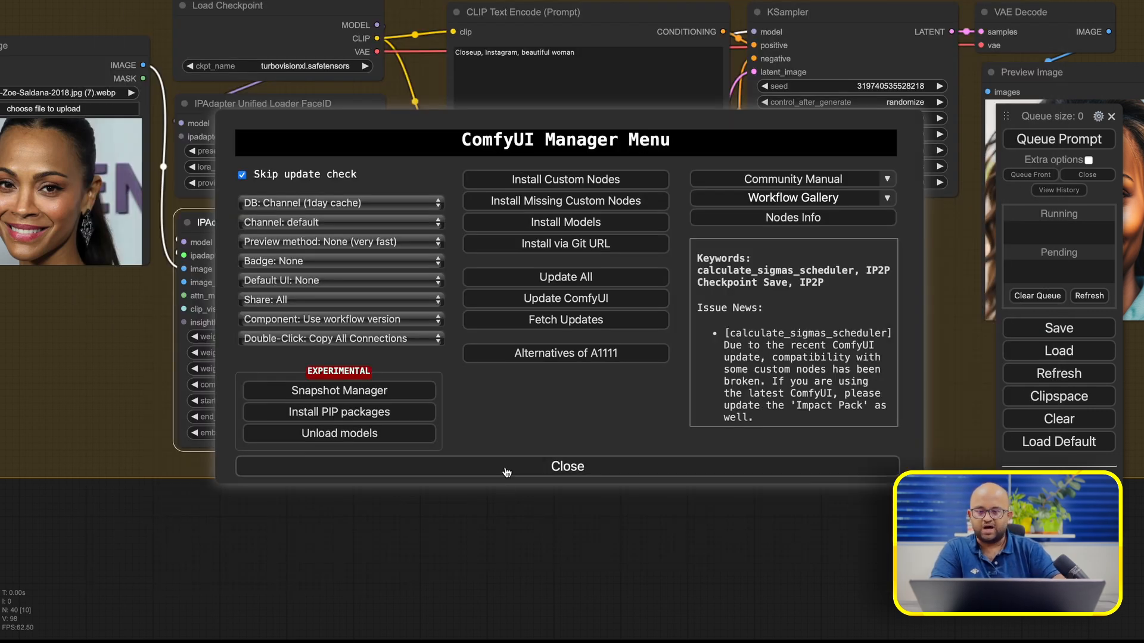